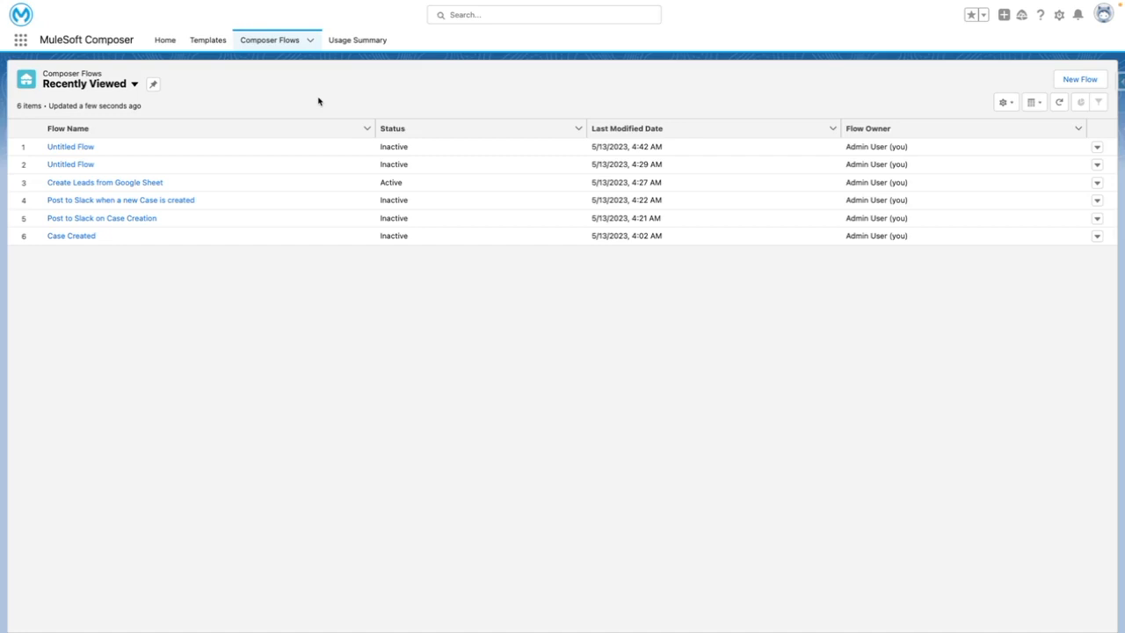
{"action": "mouse_move", "coordinate": [1033, 87]}
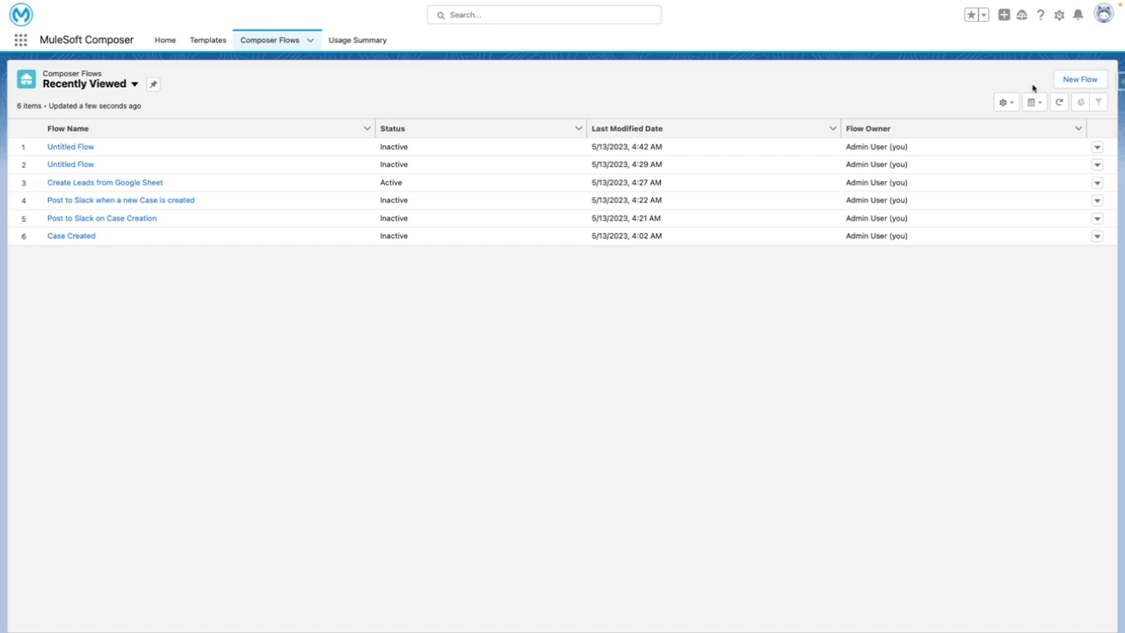
Create a new untitled flow to bring up the trigger system picker.
{"action": "left_click", "coordinate": [1080, 80]}
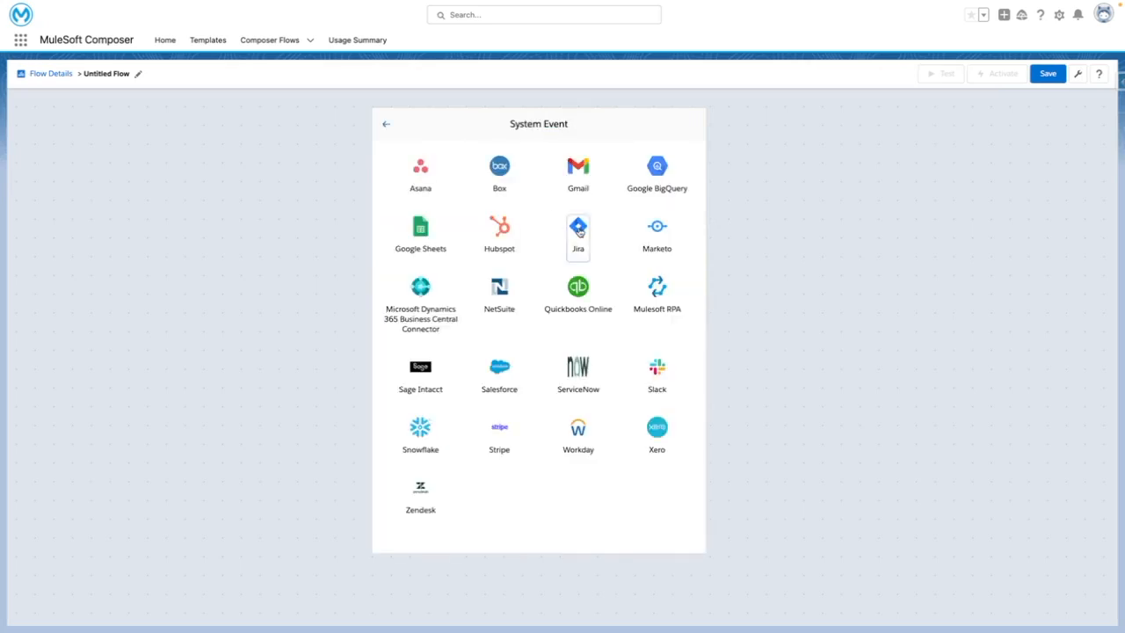
{"action": "left_click", "coordinate": [577, 226]}
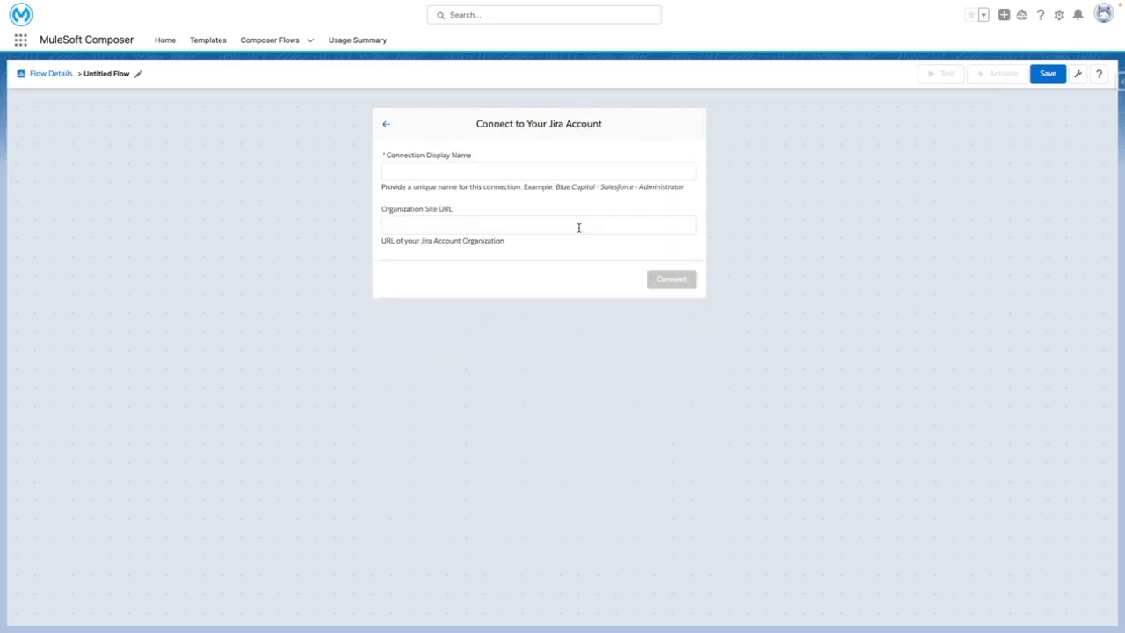
{"action": "type", "text": "Default"}
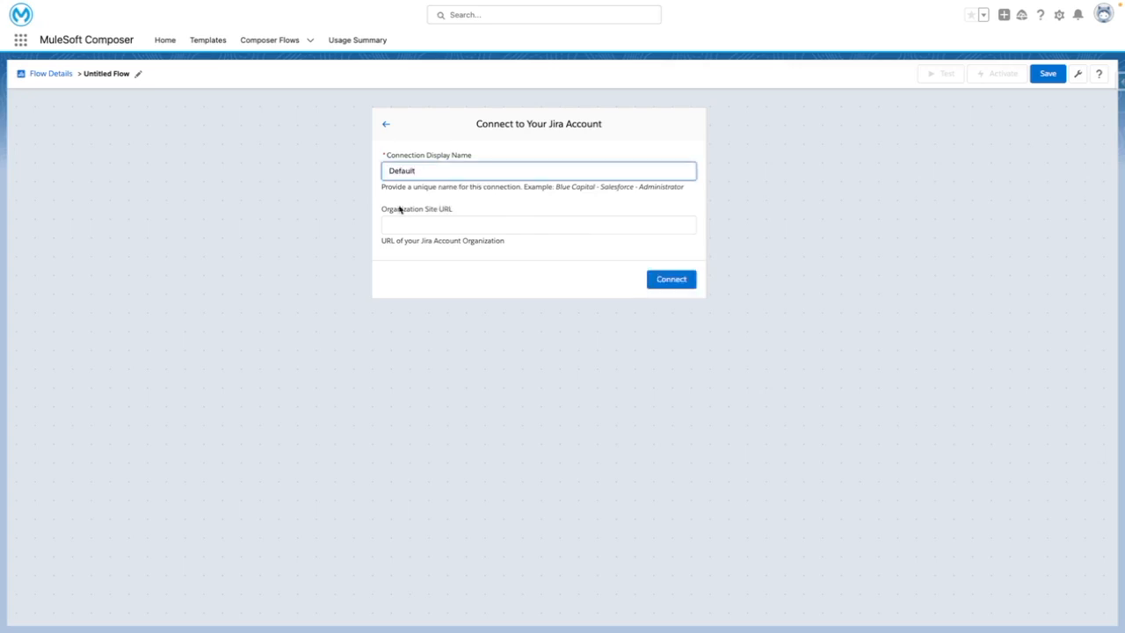
{"action": "type", "text": "to"}
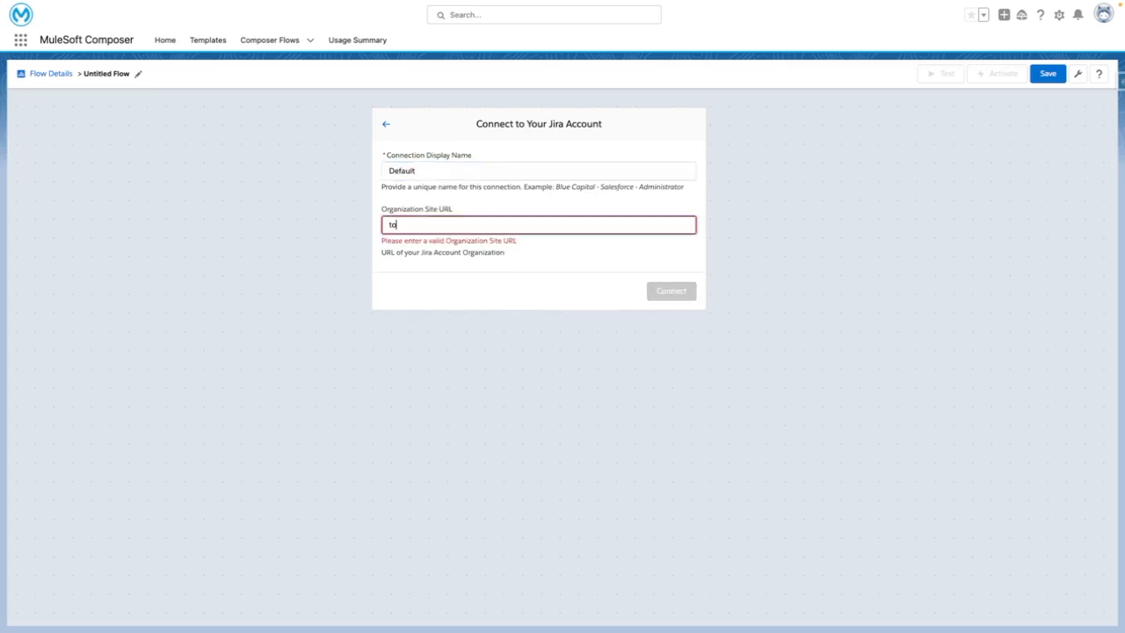
{"action": "type", "text": "https://tomforce92.atlassian.net/"}
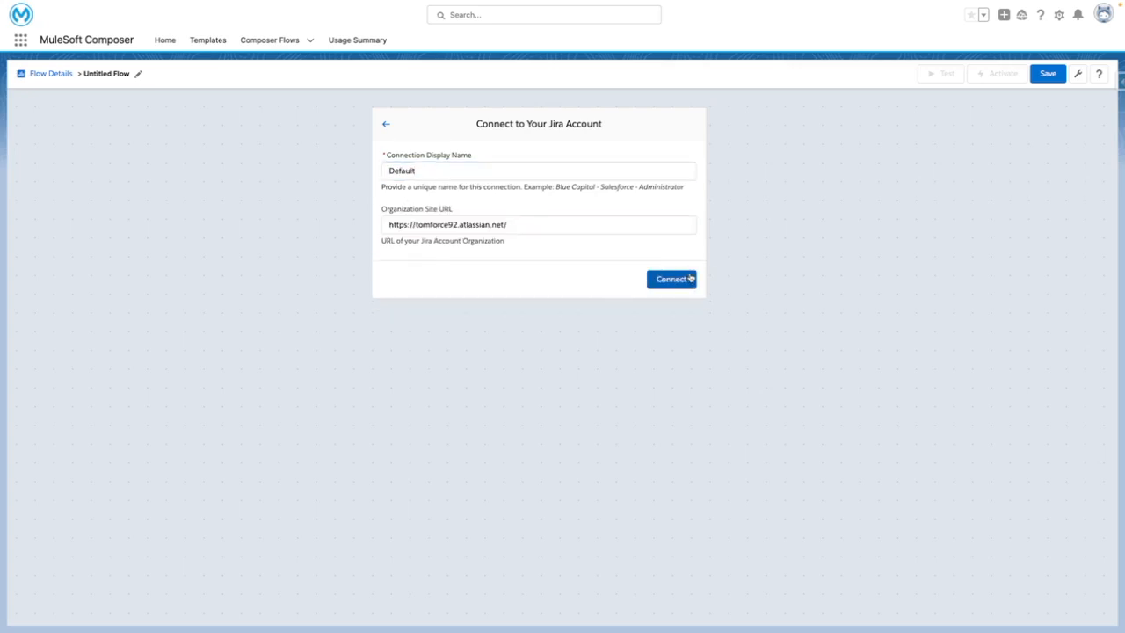
{"action": "left_click", "coordinate": [671, 279]}
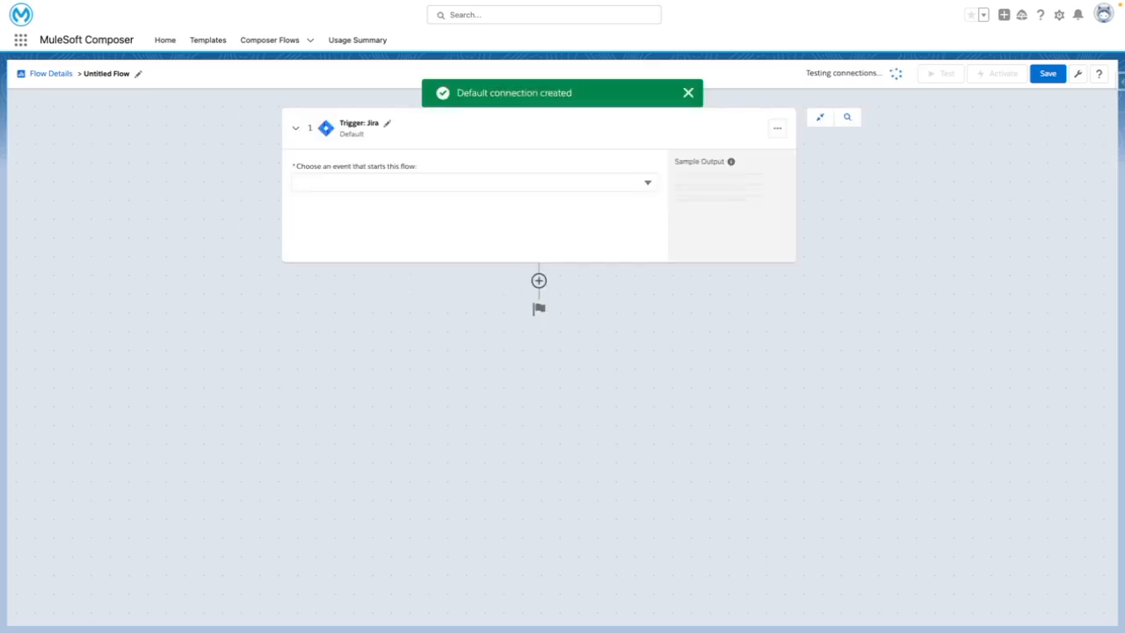
Trigger on new issues with standard fields only, filtered to Type Task and Status To Do.
{"action": "left_click", "coordinate": [473, 182]}
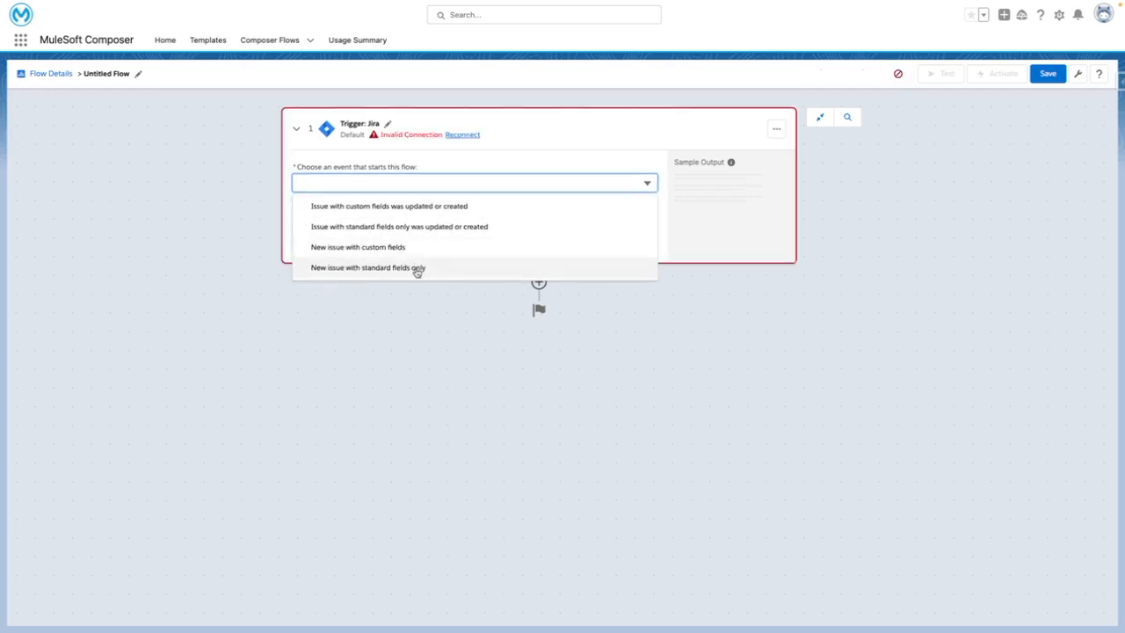
{"action": "left_click", "coordinate": [369, 267]}
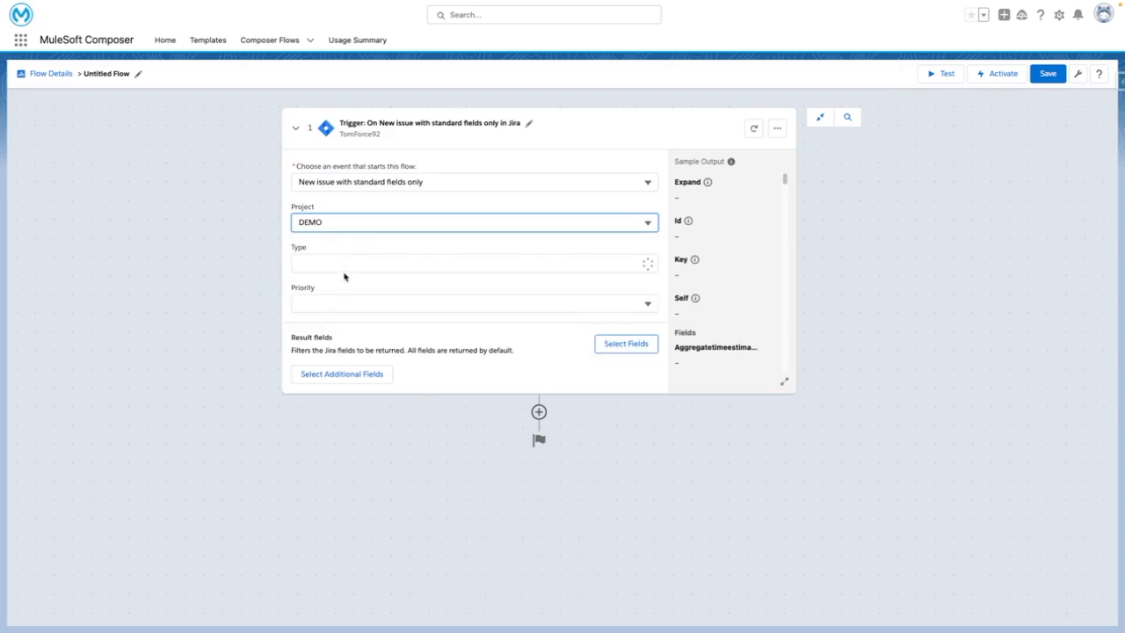
{"action": "left_click", "coordinate": [475, 264]}
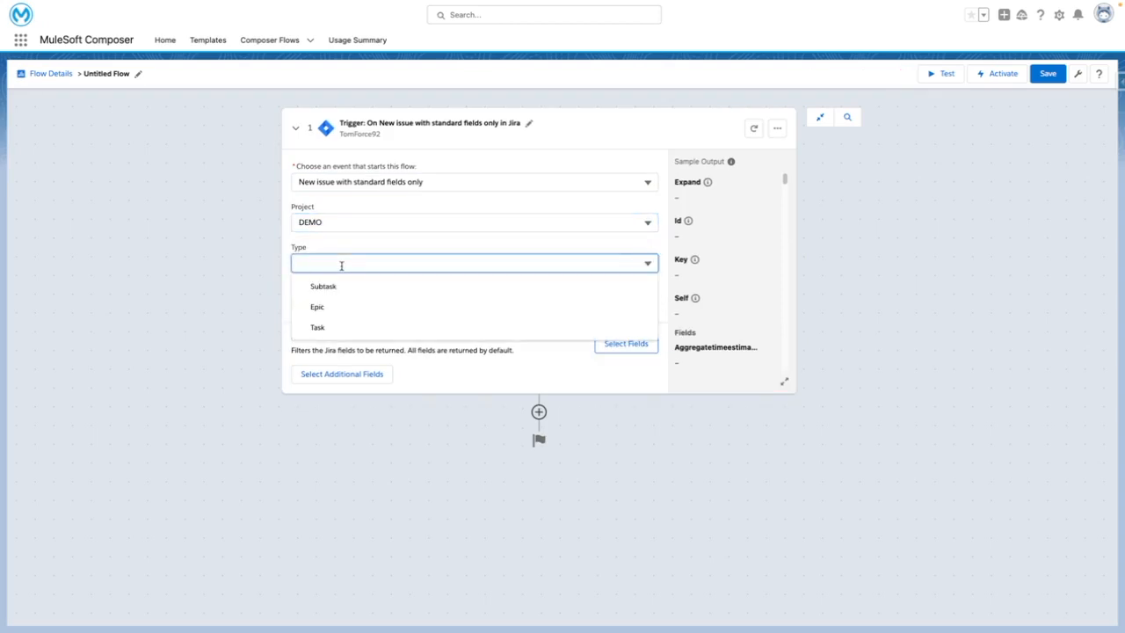
{"action": "left_click", "coordinate": [316, 327]}
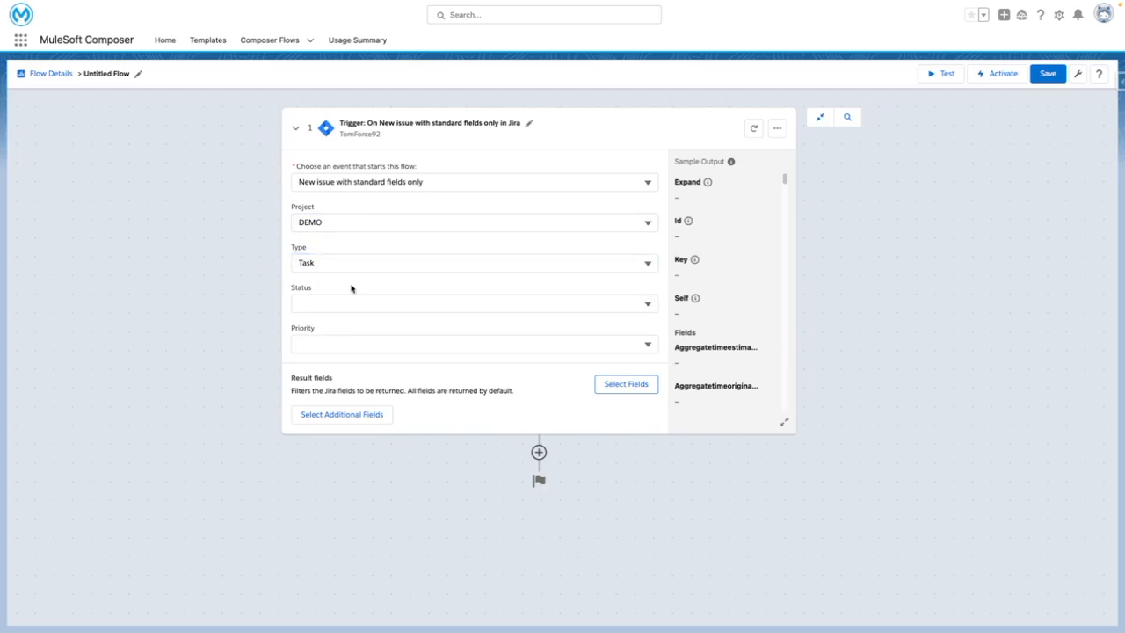
{"action": "left_click", "coordinate": [474, 302]}
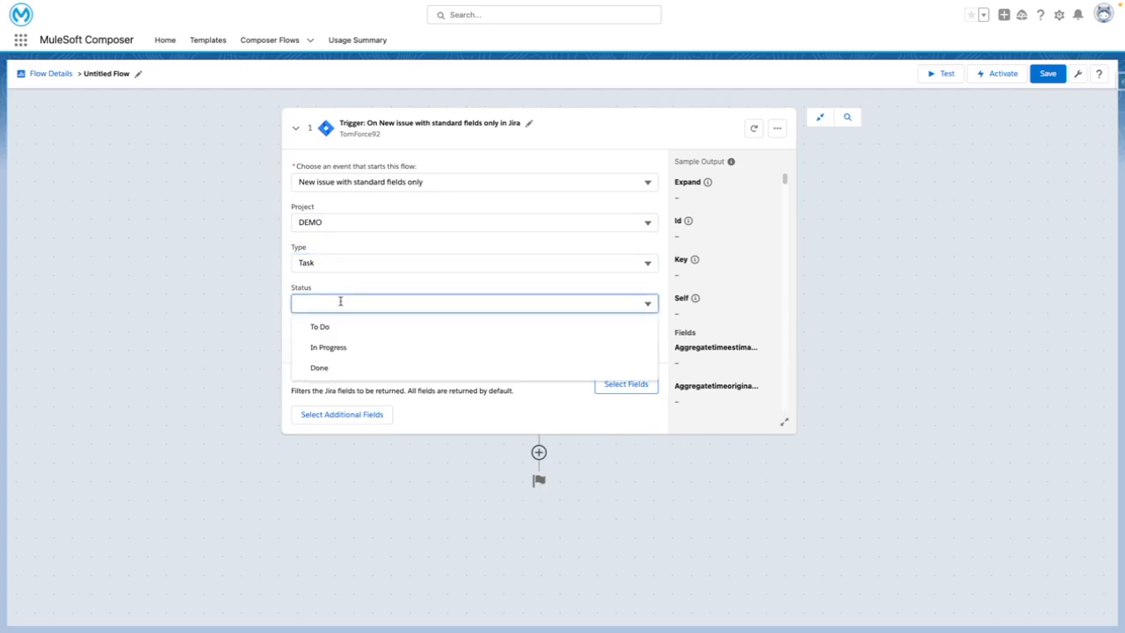
{"action": "left_click", "coordinate": [321, 326]}
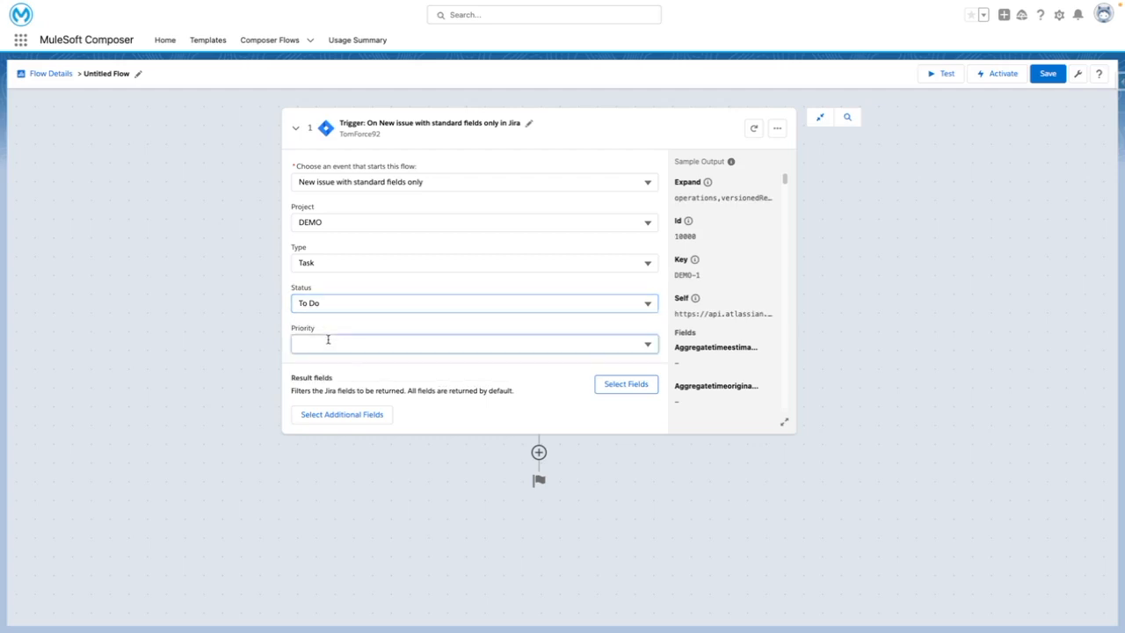
{"action": "mouse_move", "coordinate": [392, 329]}
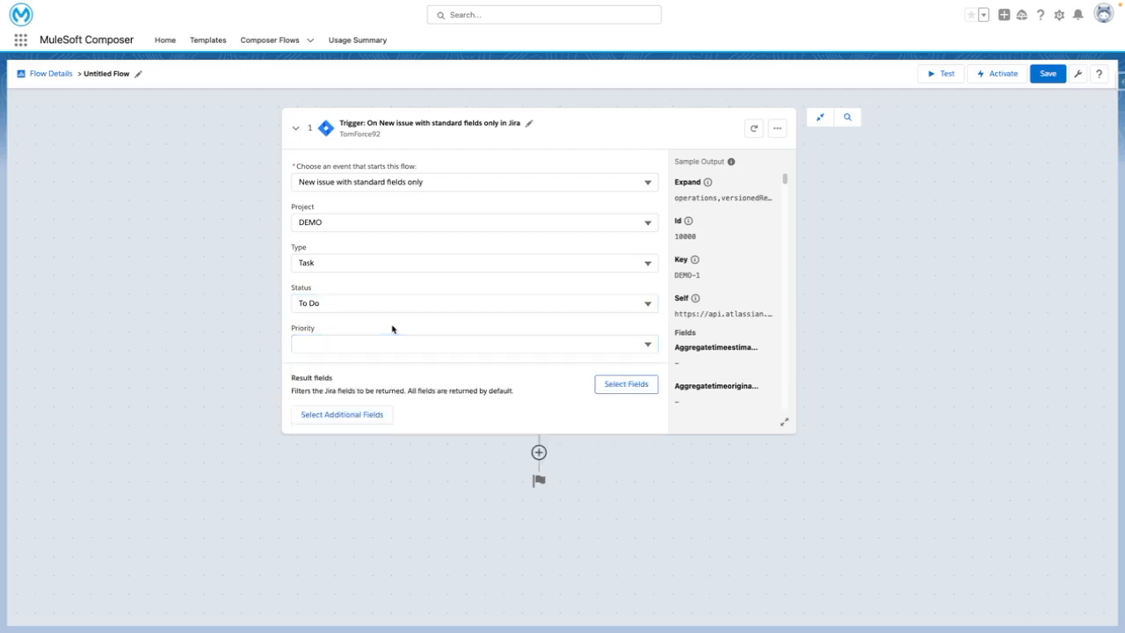
{"action": "mouse_move", "coordinate": [416, 427]}
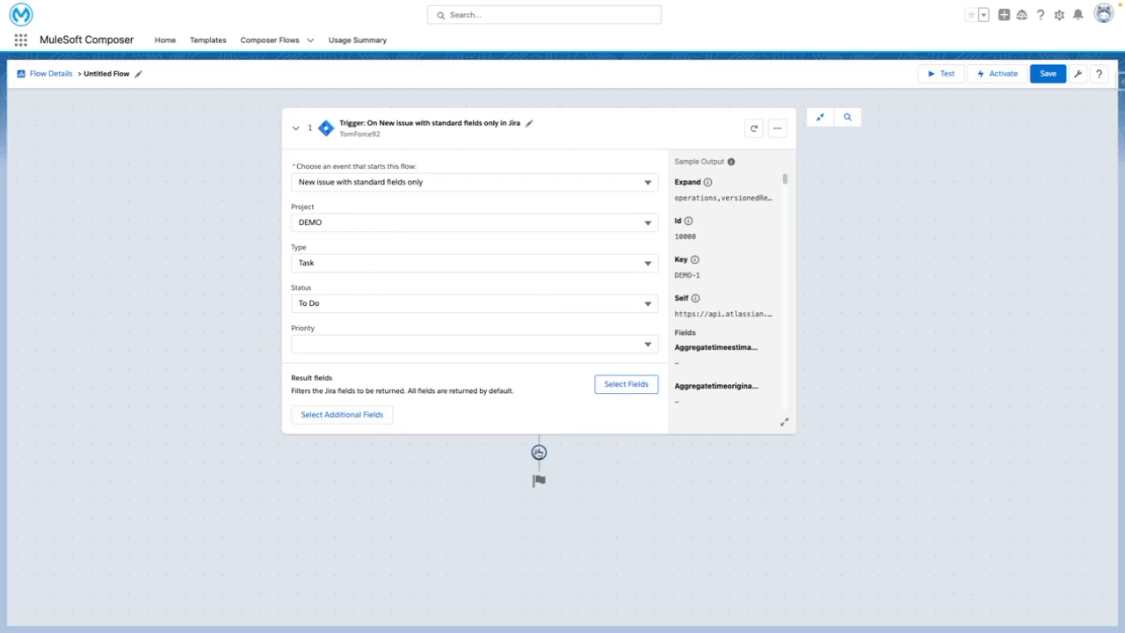
Add a Salesforce 'Create new record' step on the Default connection and search for Case.
{"action": "left_click", "coordinate": [538, 452]}
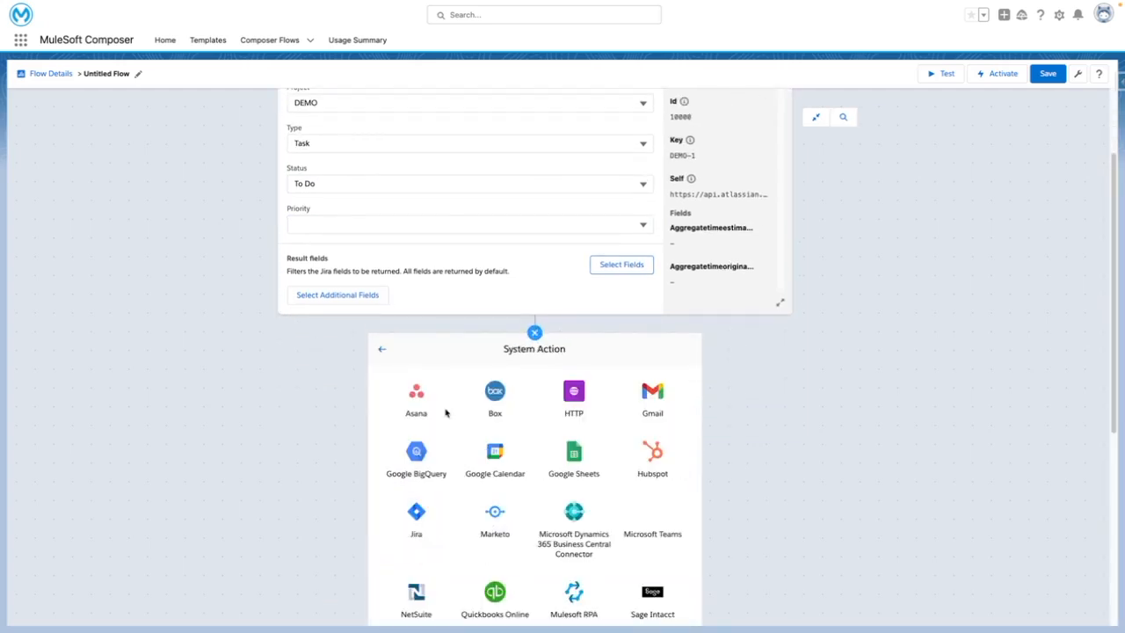
{"action": "scroll", "scroll_direction": "down", "scroll_amount": 3}
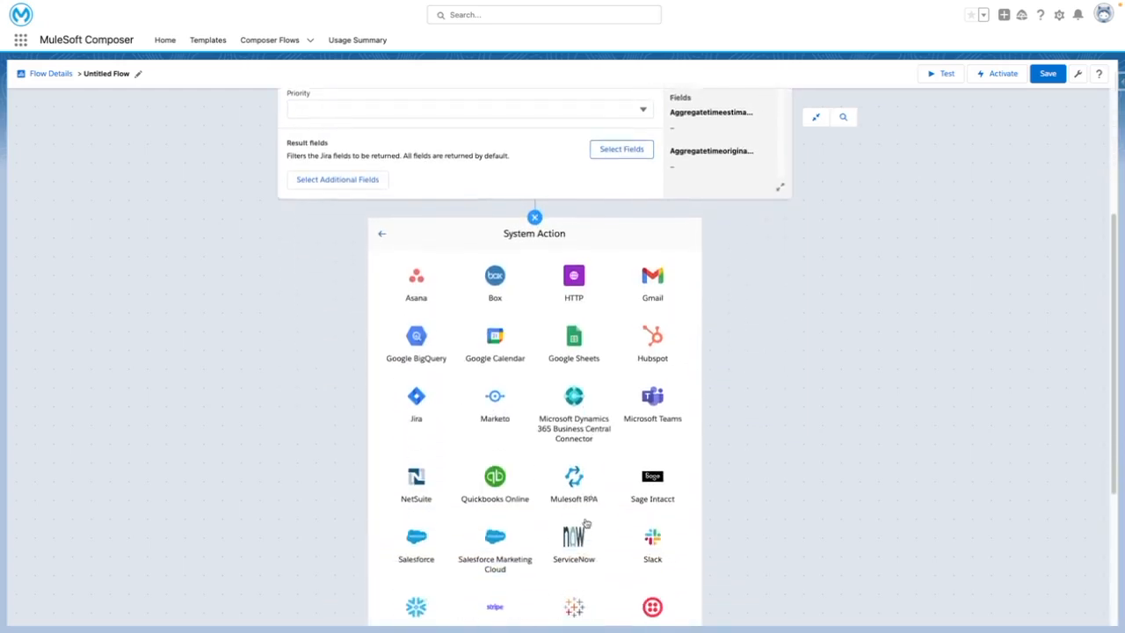
{"action": "left_click", "coordinate": [416, 544]}
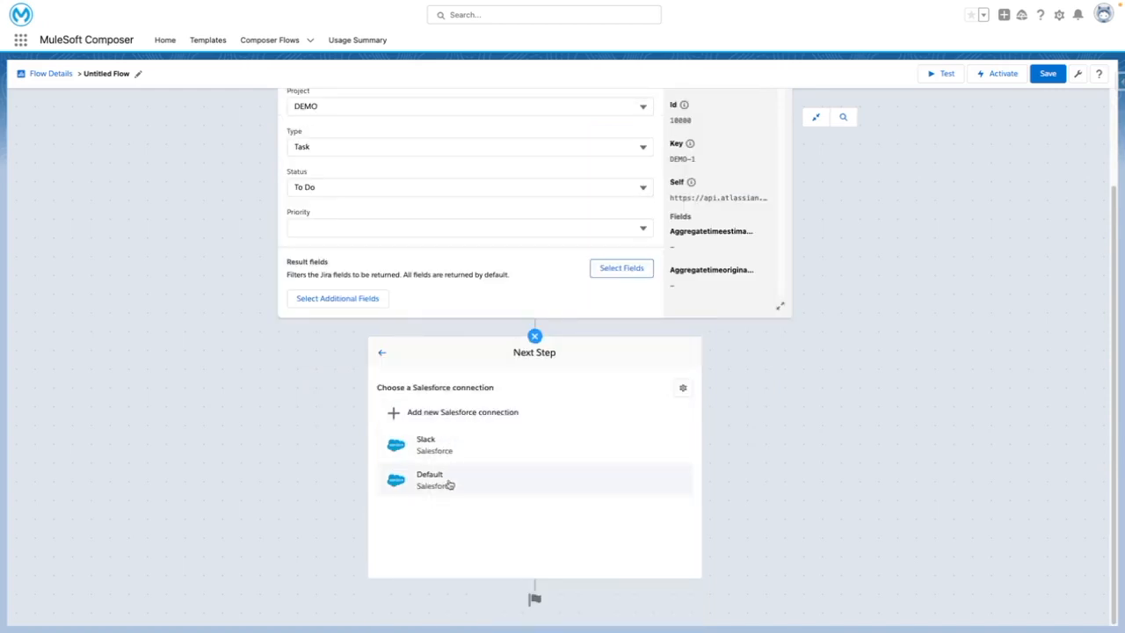
{"action": "left_click", "coordinate": [430, 480]}
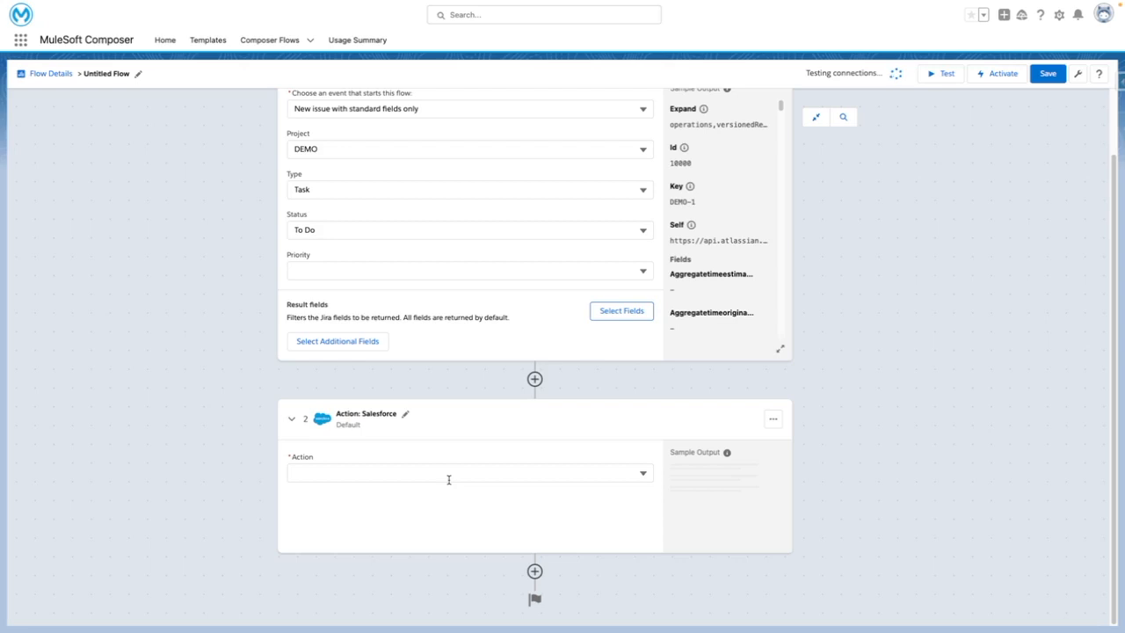
{"action": "left_click", "coordinate": [470, 473]}
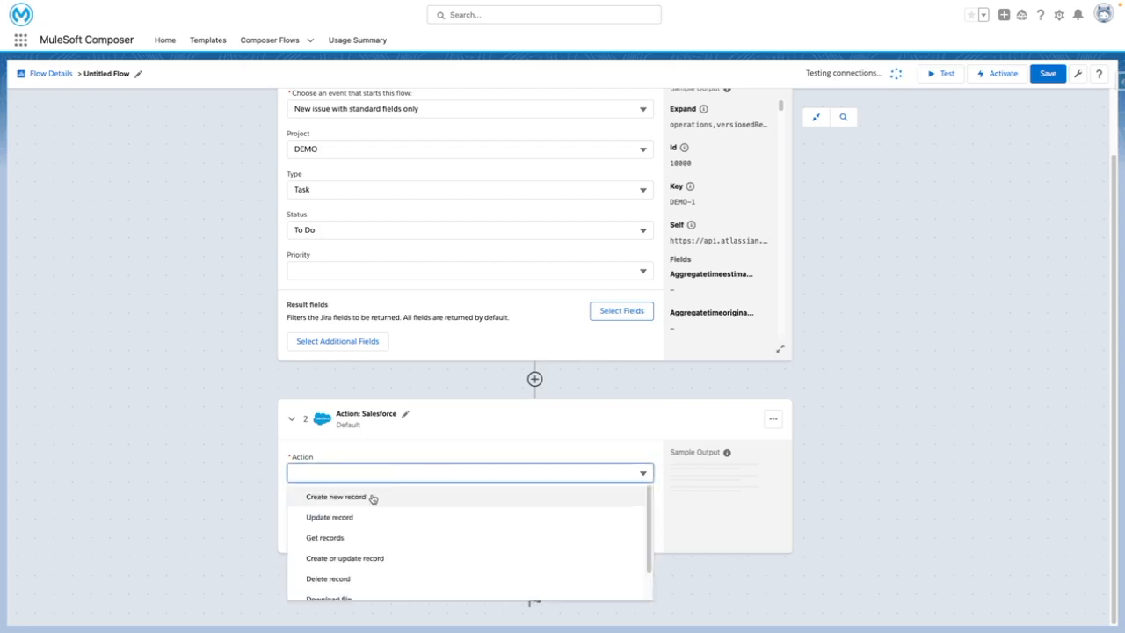
{"action": "left_click", "coordinate": [334, 497]}
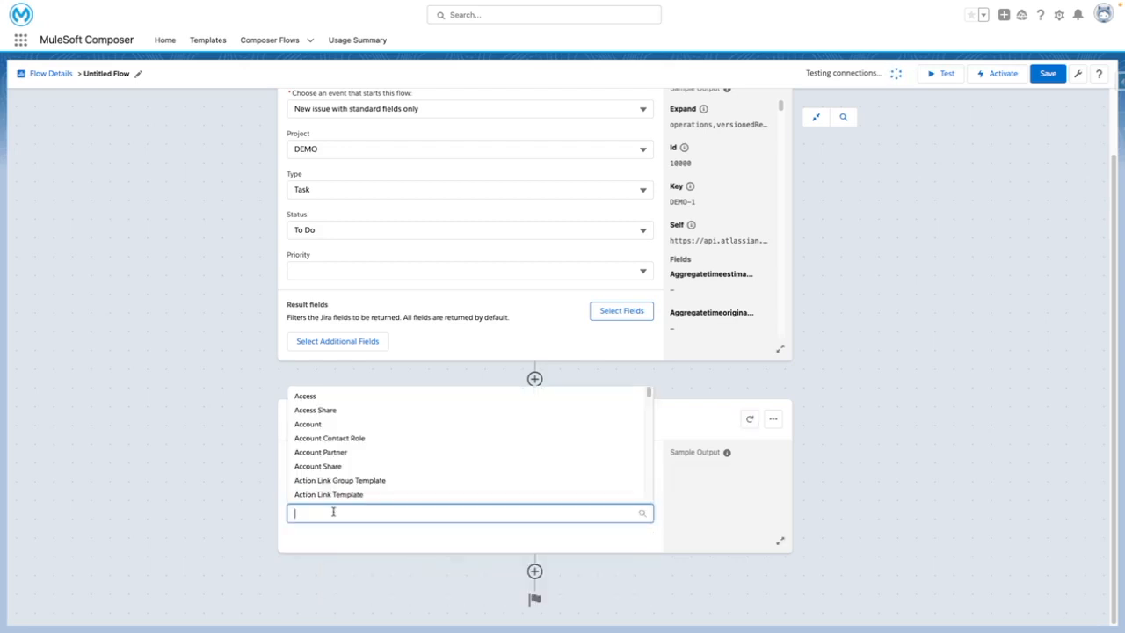
{"action": "type", "text": "Case"}
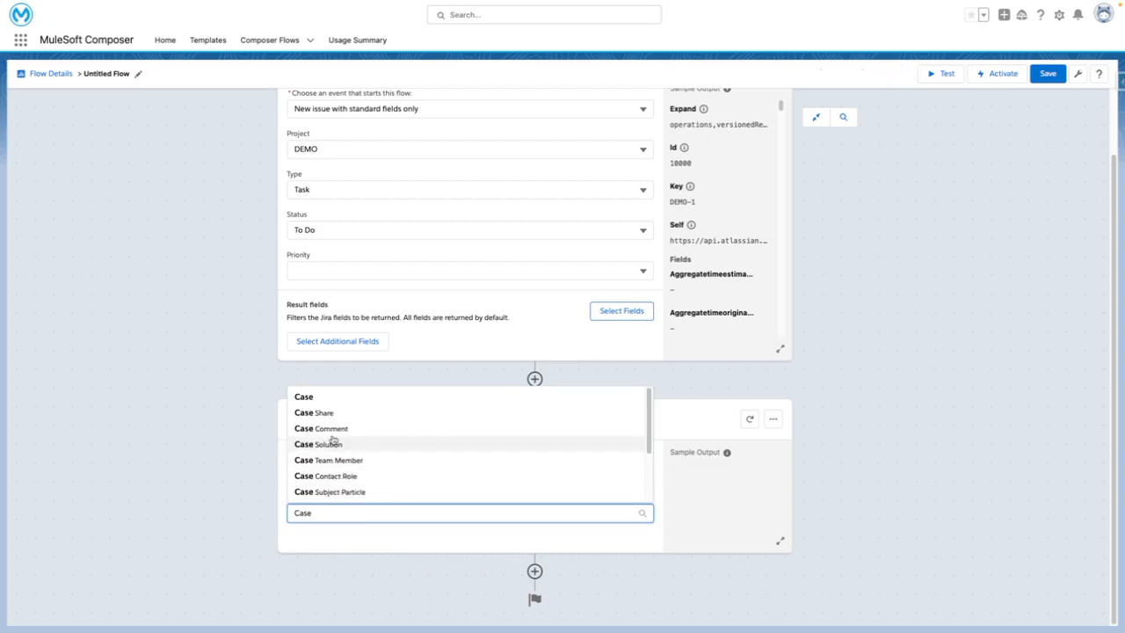
Choose Case as the record type and add the Subject field to it.
{"action": "left_click", "coordinate": [337, 341]}
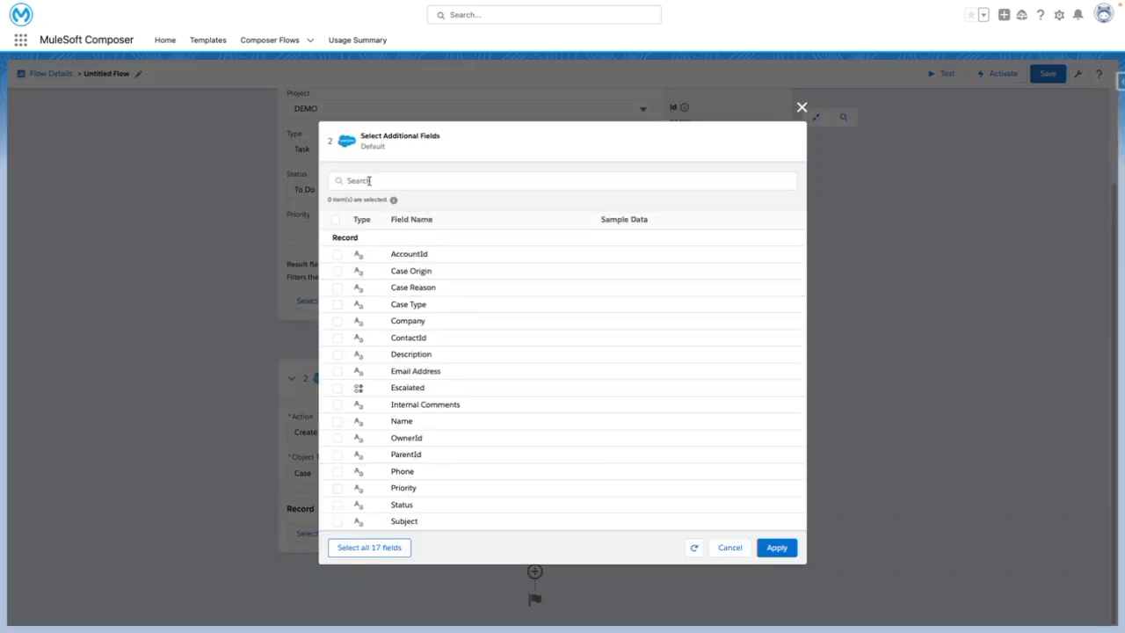
{"action": "type", "text": "subje"}
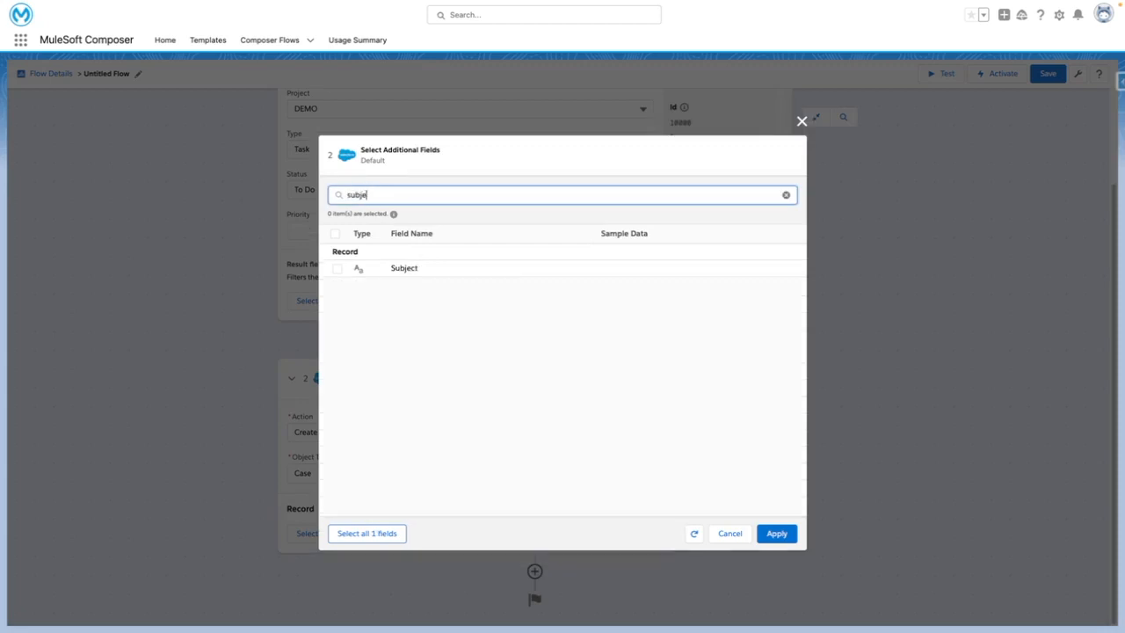
{"action": "left_click", "coordinate": [337, 268]}
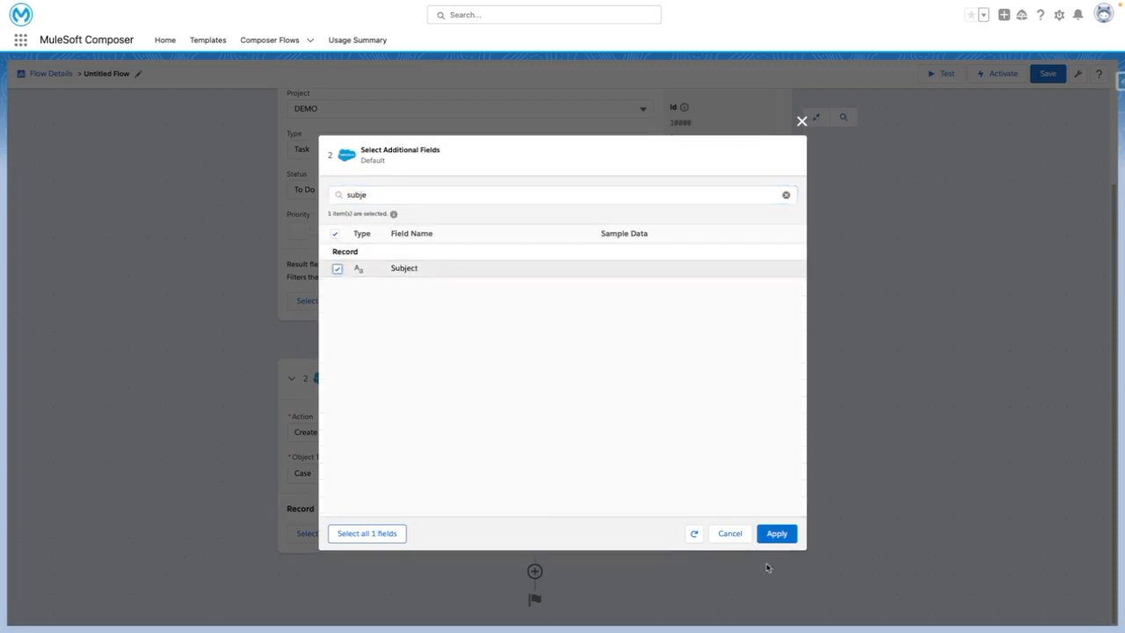
{"action": "left_click", "coordinate": [785, 194]}
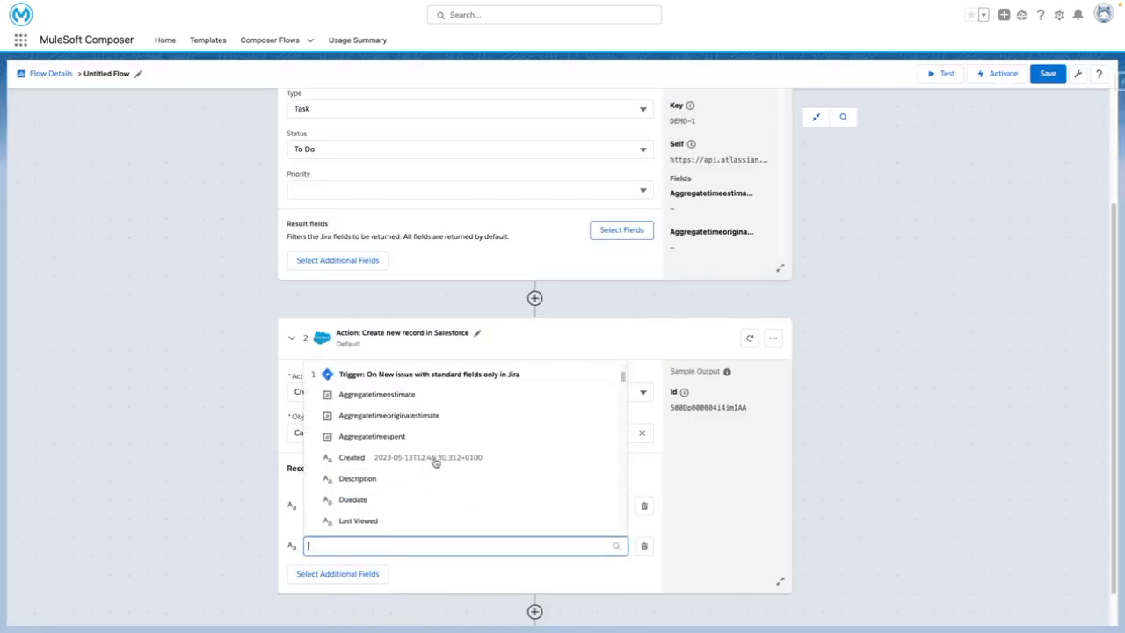
Map Subject to the Jira Summary and Internal Comments to the issue type Id.
{"action": "scroll", "scroll_direction": "down", "scroll_amount": 3}
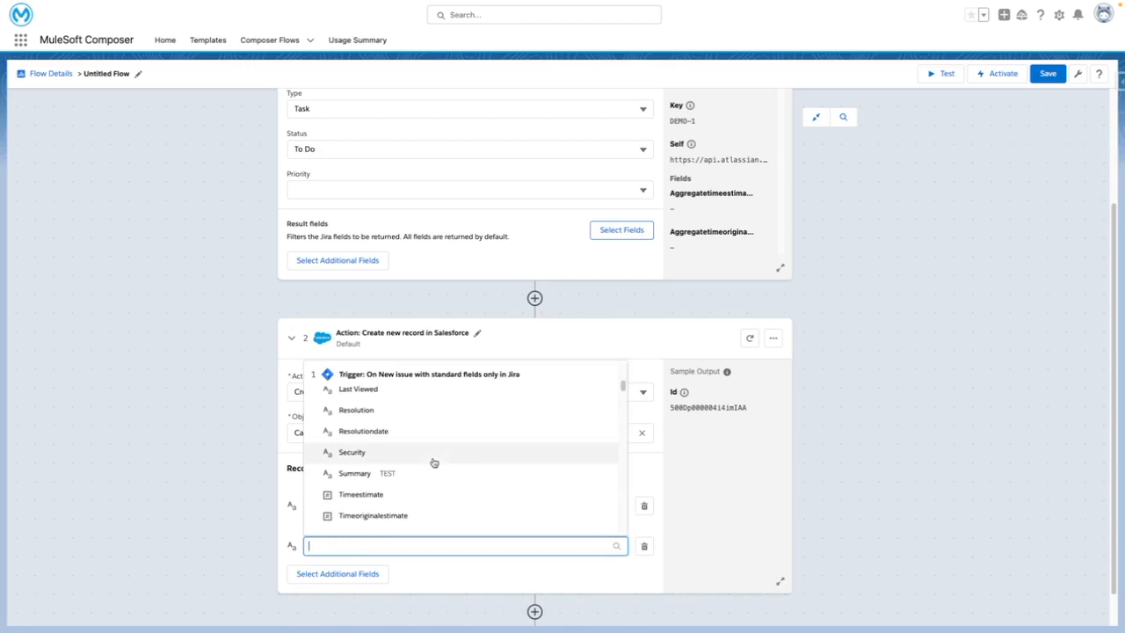
{"action": "left_click", "coordinate": [354, 473]}
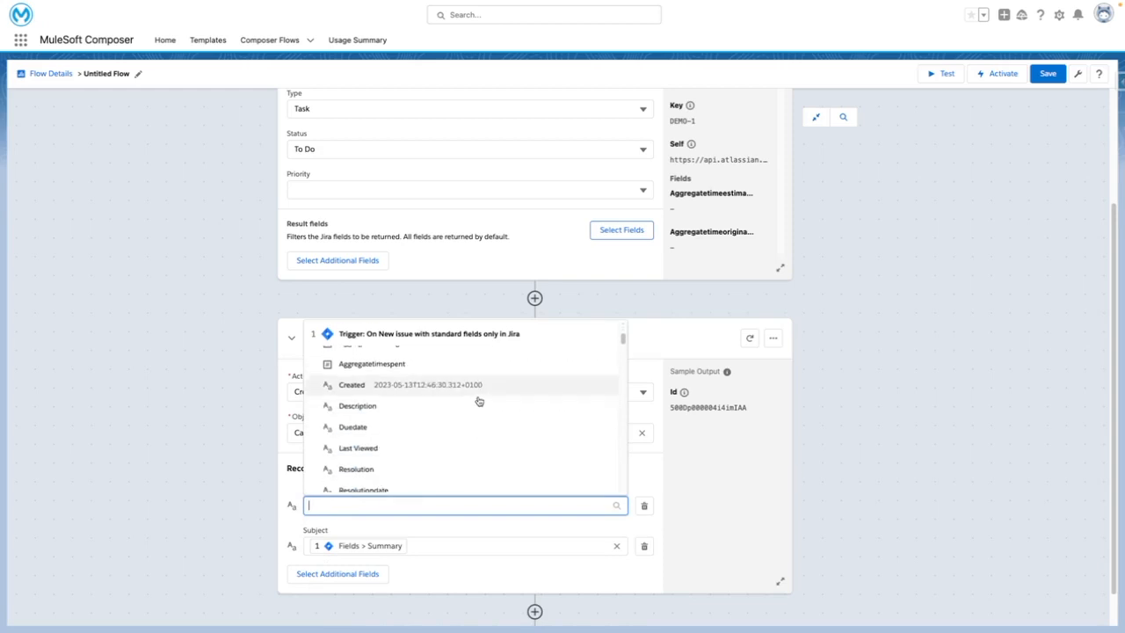
{"action": "left_click", "coordinate": [357, 405]}
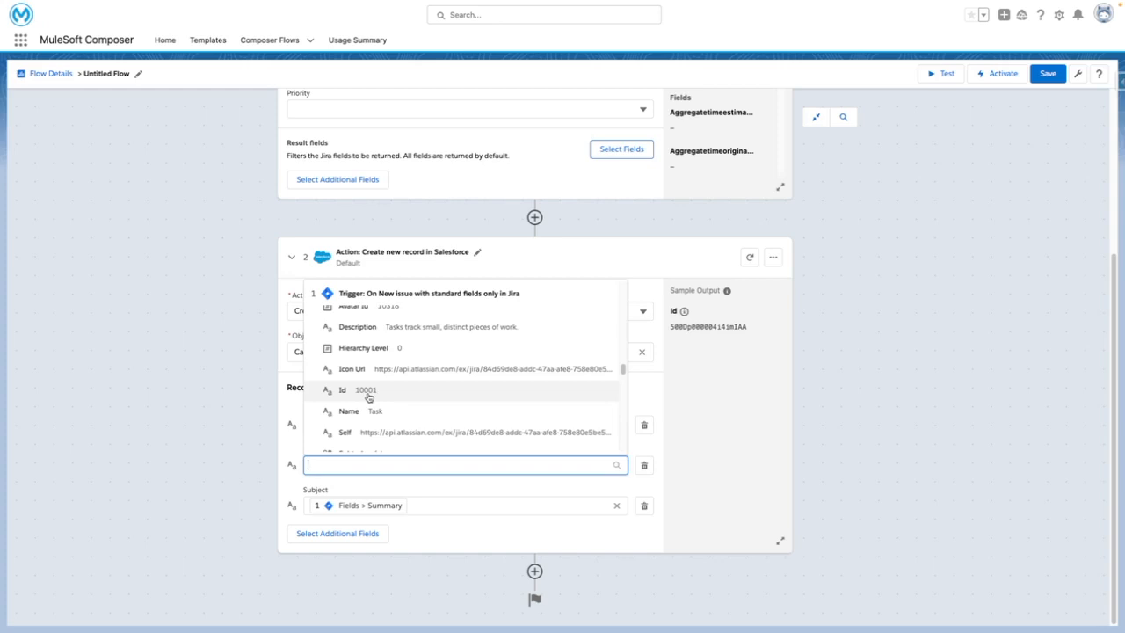
{"action": "left_click", "coordinate": [365, 390]}
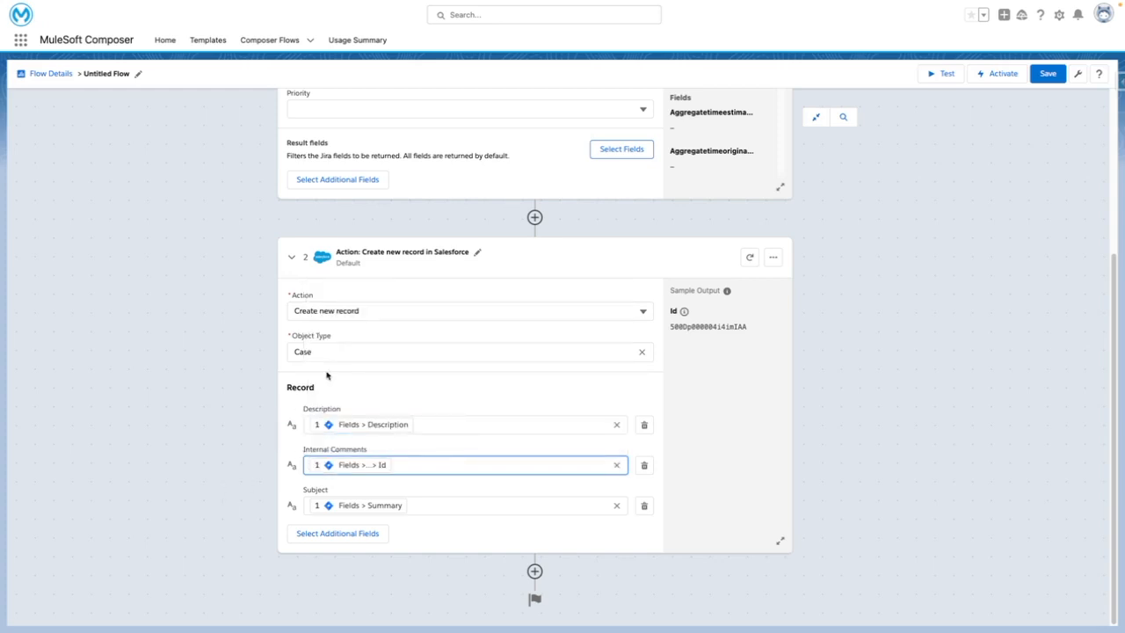
{"action": "mouse_move", "coordinate": [627, 387]}
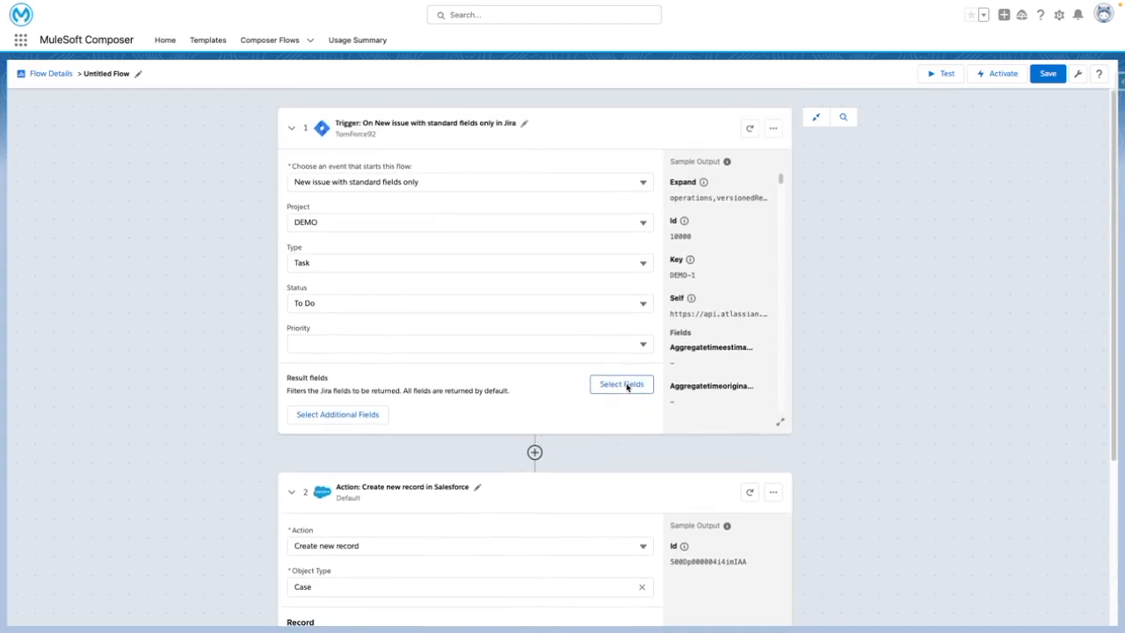
Save the flow as 'Create Case from JIRA', activate it, and go to the Jira board.
{"action": "left_click", "coordinate": [1047, 73]}
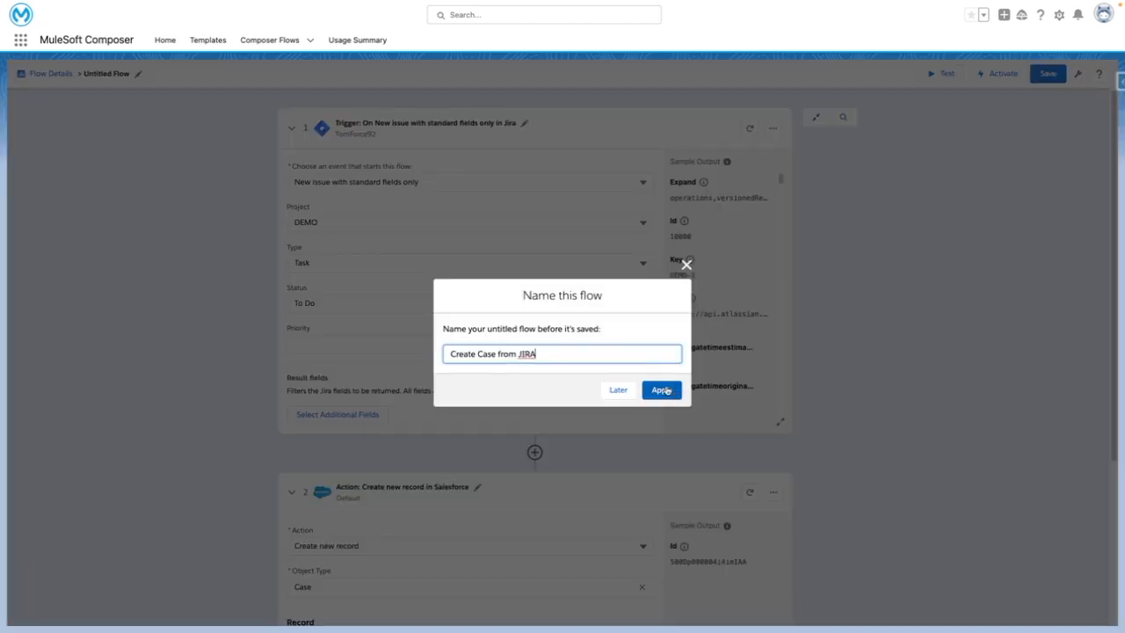
{"action": "left_click", "coordinate": [661, 389]}
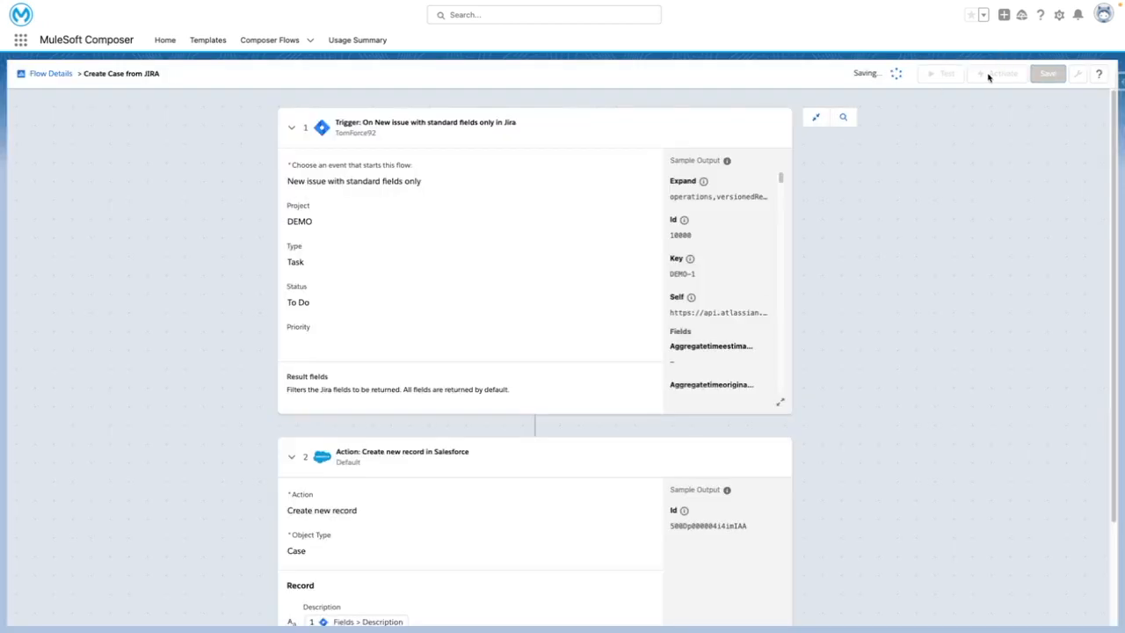
{"action": "left_click", "coordinate": [1047, 73]}
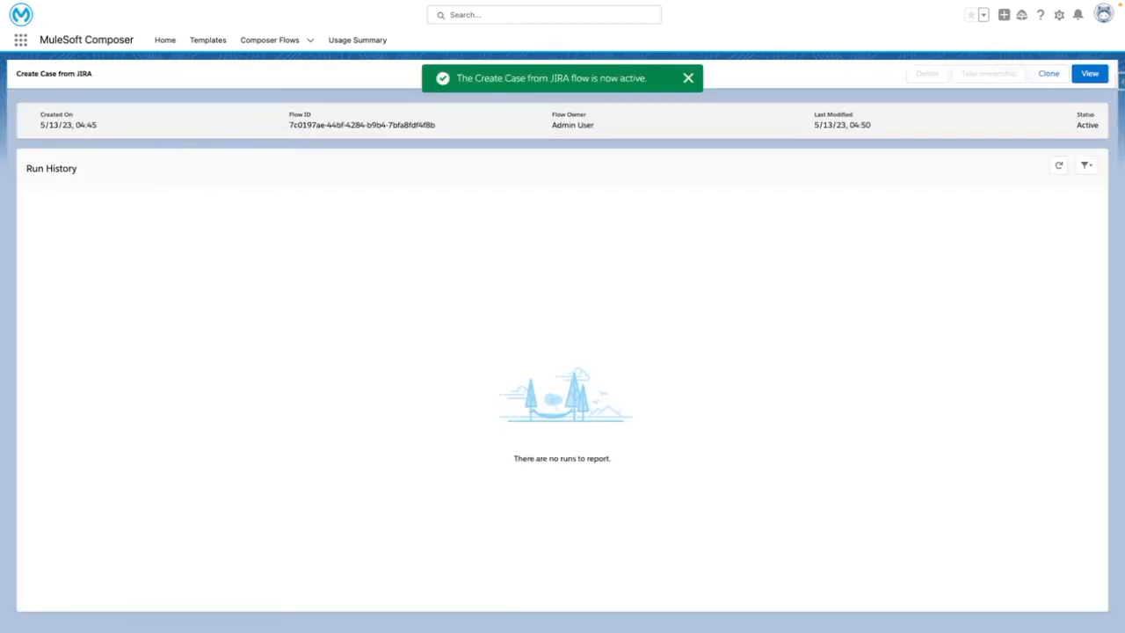
{"action": "left_click", "coordinate": [687, 77]}
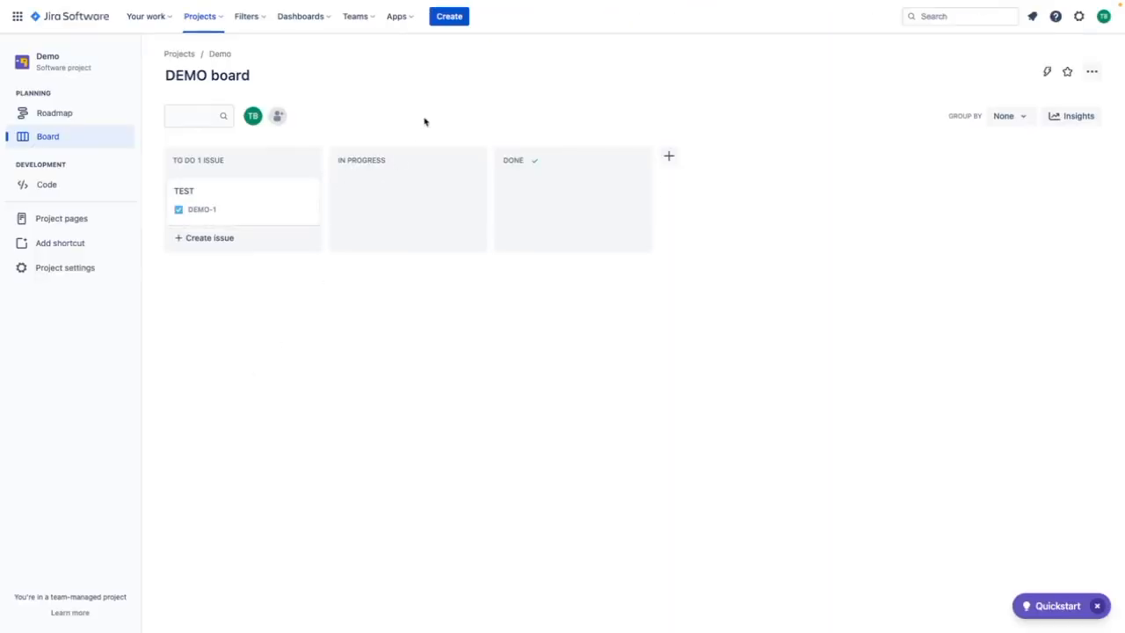
Create Jira task 'Demo Issue for Video' with description 'This should populate into the Case Description field'.
{"action": "left_click", "coordinate": [450, 16]}
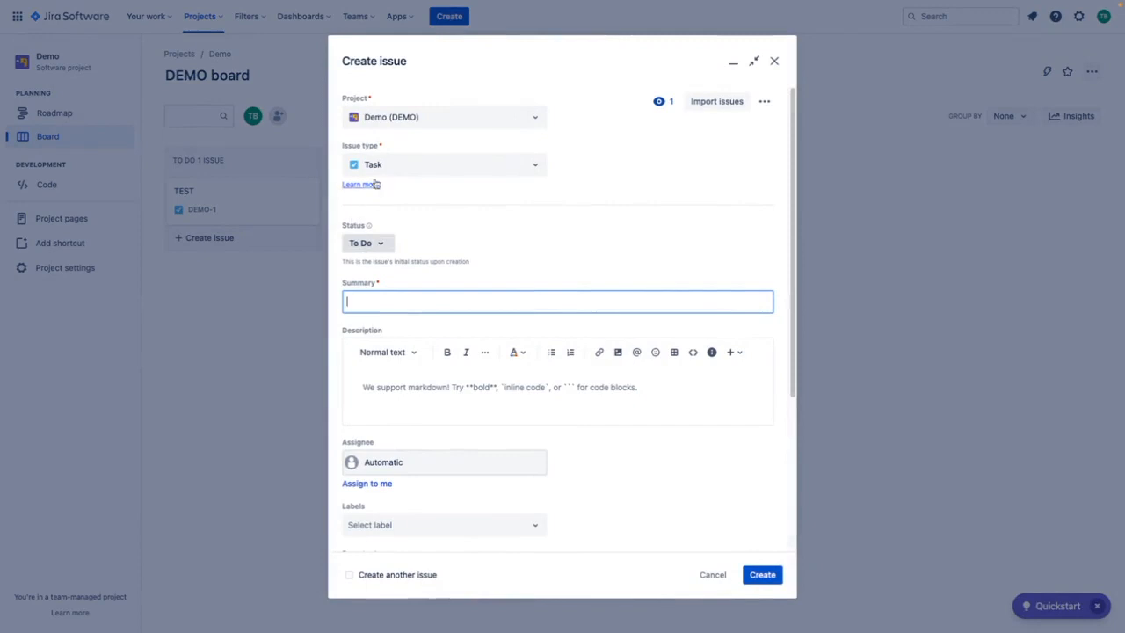
{"action": "type", "text": "Demo Issue for Video"}
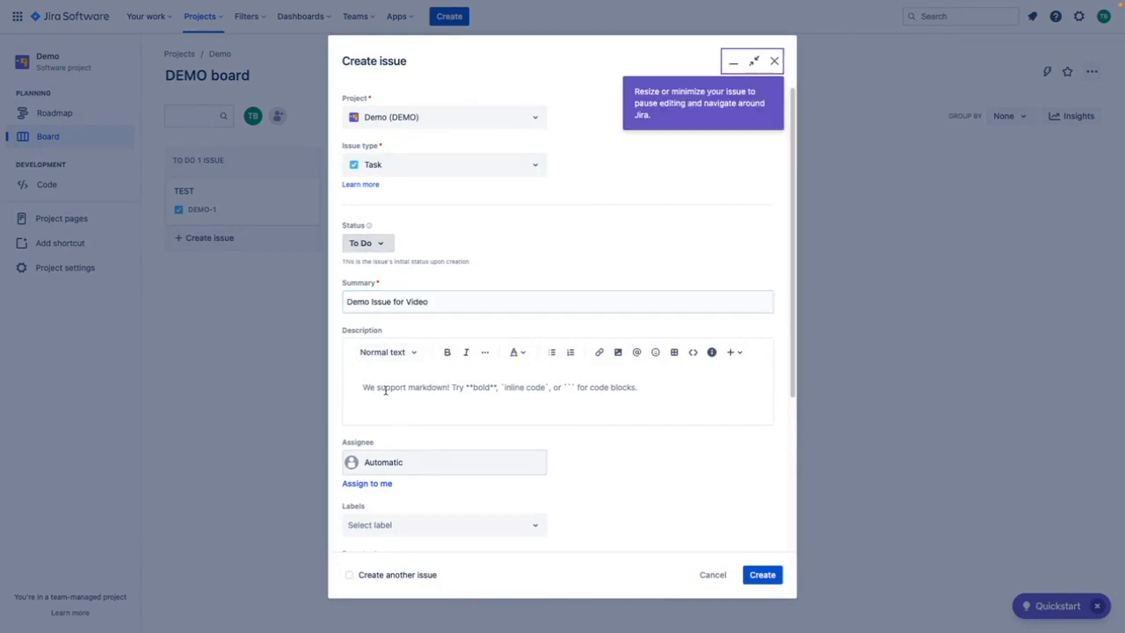
{"action": "type", "text": "This should populate into the Case Description field"}
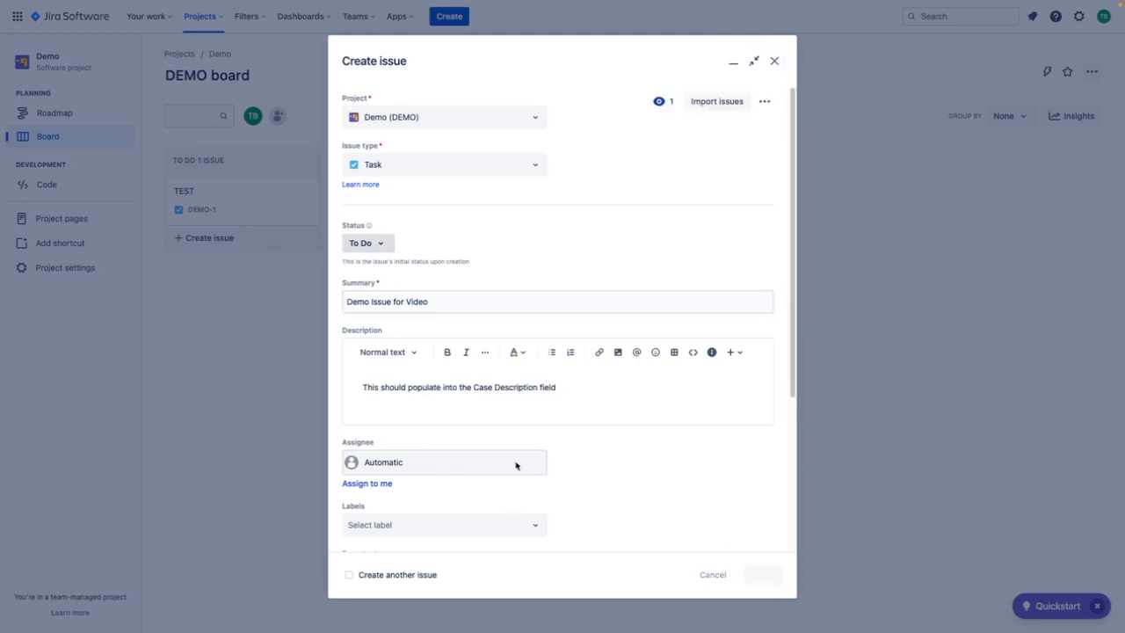
{"action": "left_click", "coordinate": [761, 574]}
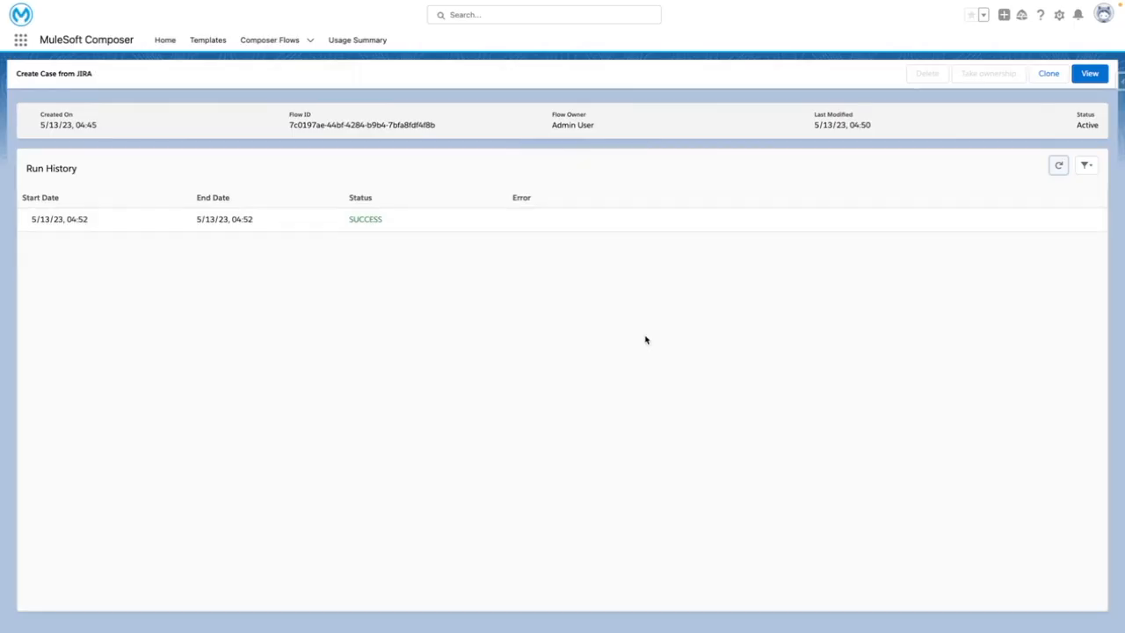
{"action": "mouse_move", "coordinate": [646, 341]}
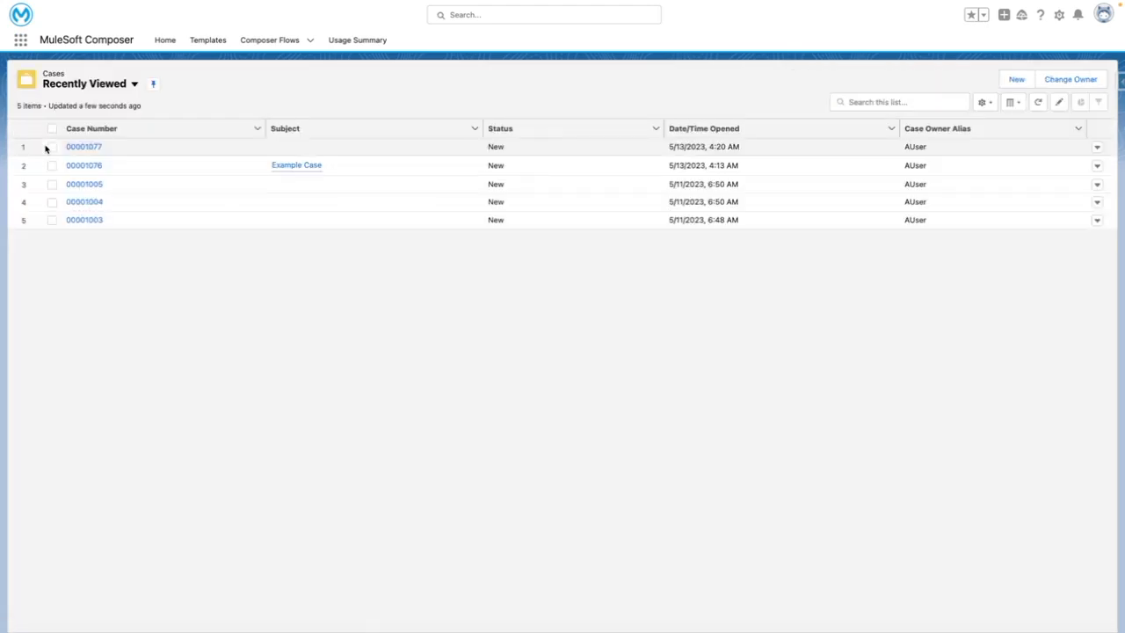
Show All Open Cases sorted by Case Number to find the new case.
{"action": "left_click", "coordinate": [85, 83]}
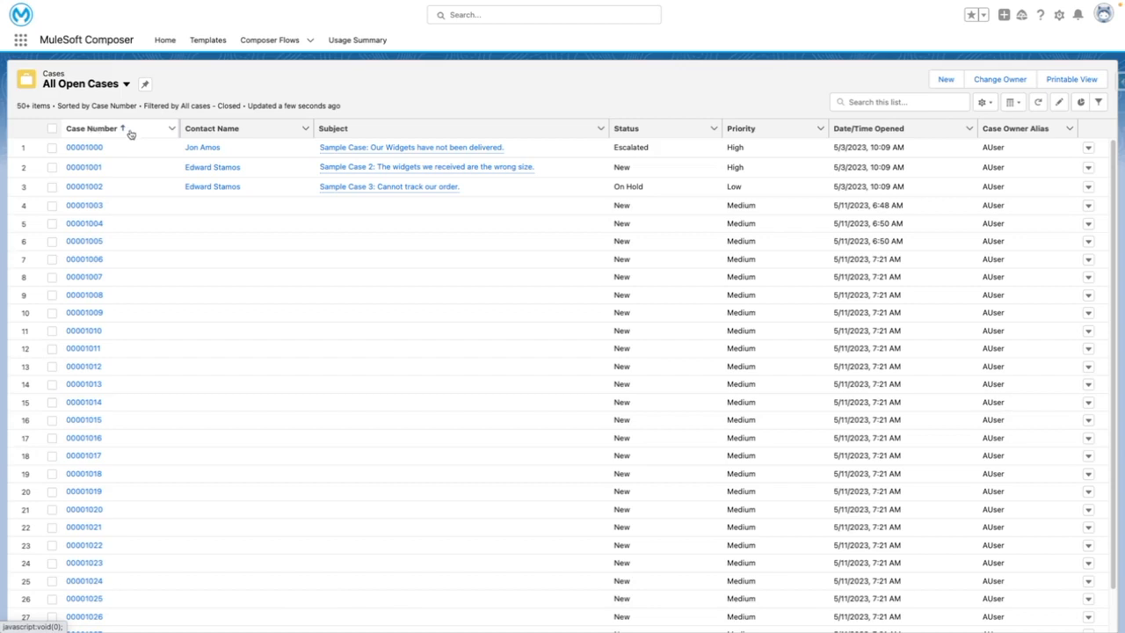
{"action": "left_click", "coordinate": [92, 127]}
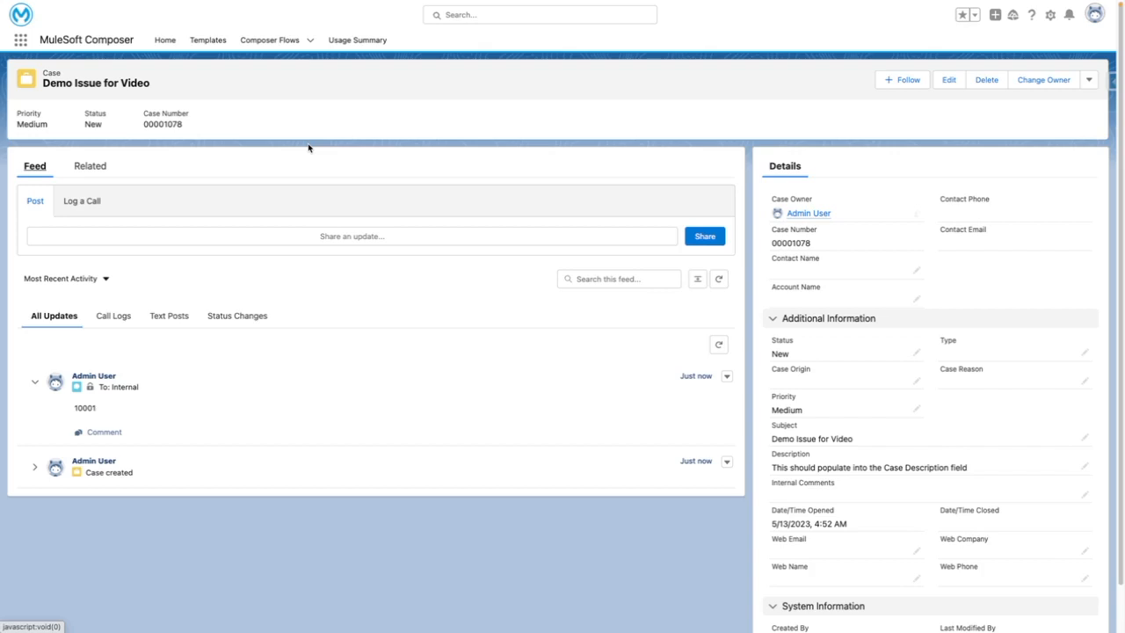
{"action": "mouse_move", "coordinate": [994, 403]}
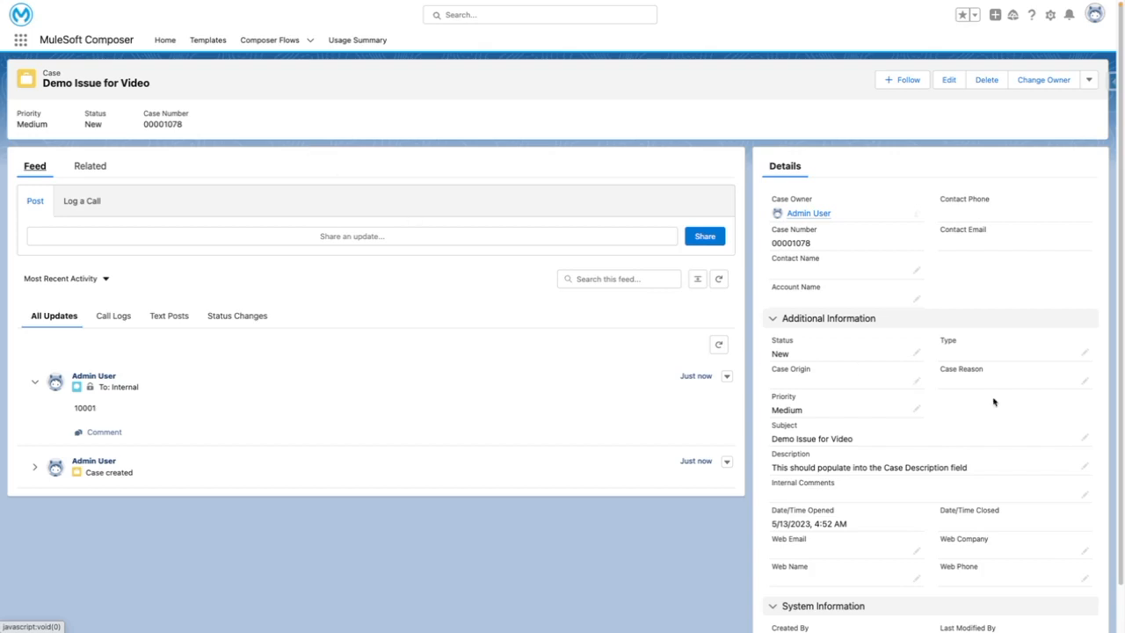
{"action": "mouse_move", "coordinate": [829, 477]}
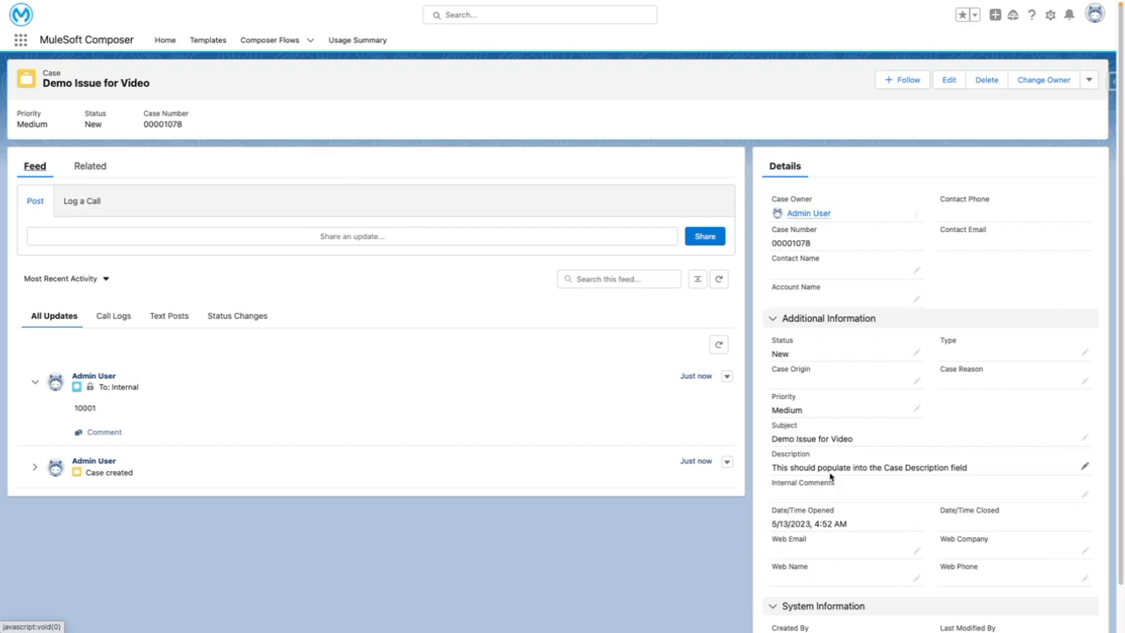
{"action": "mouse_move", "coordinate": [939, 438]}
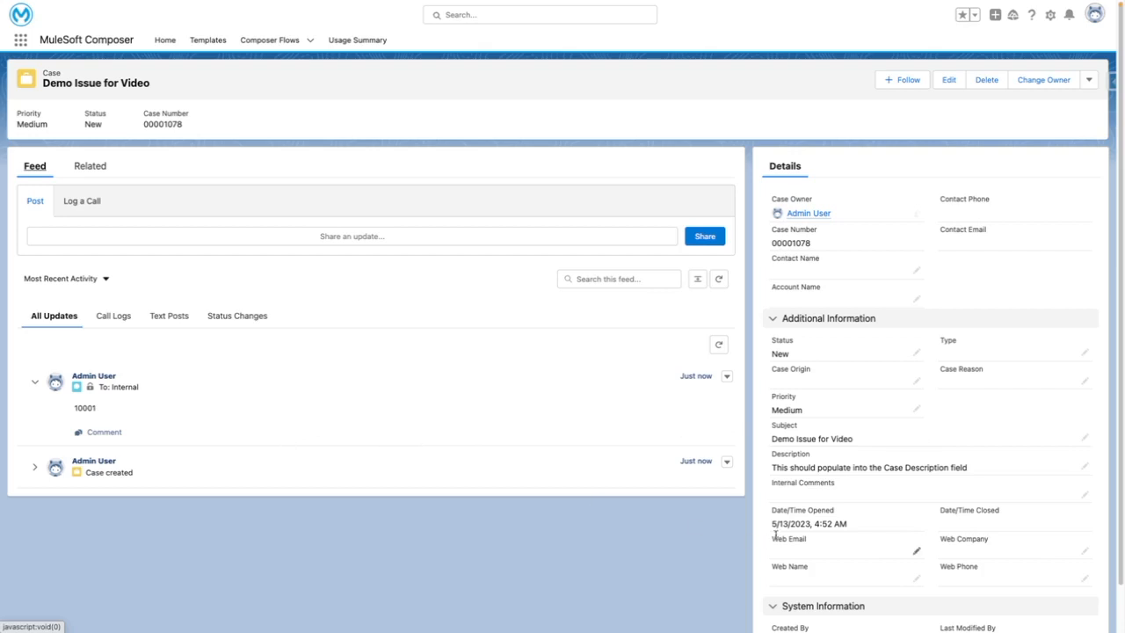
{"action": "mouse_move", "coordinate": [849, 495]}
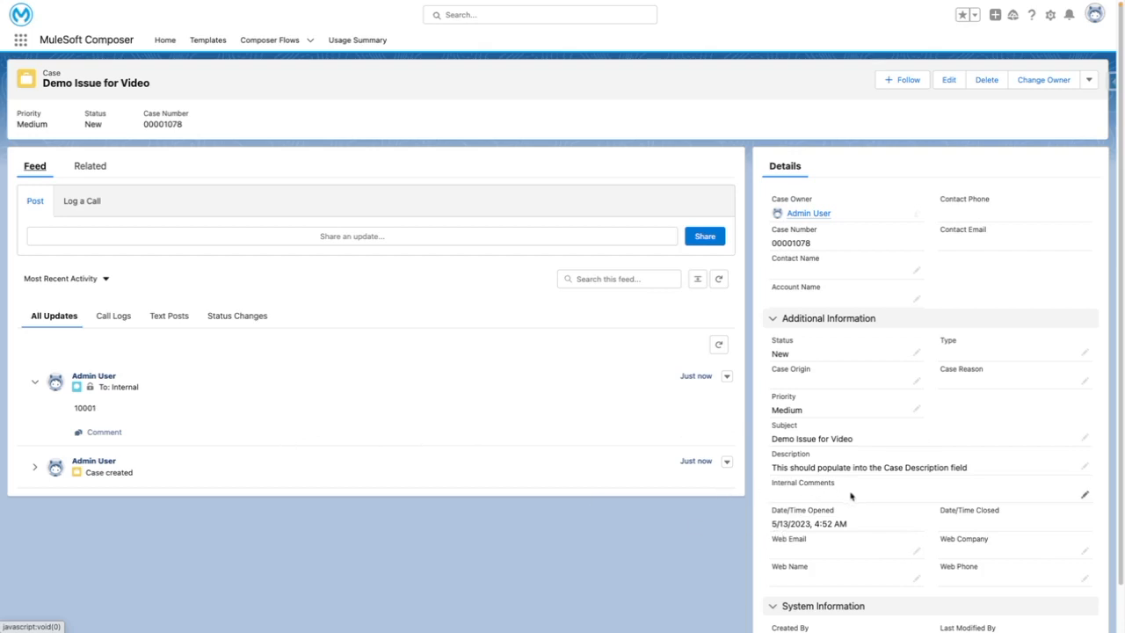
{"action": "mouse_move", "coordinate": [861, 493]}
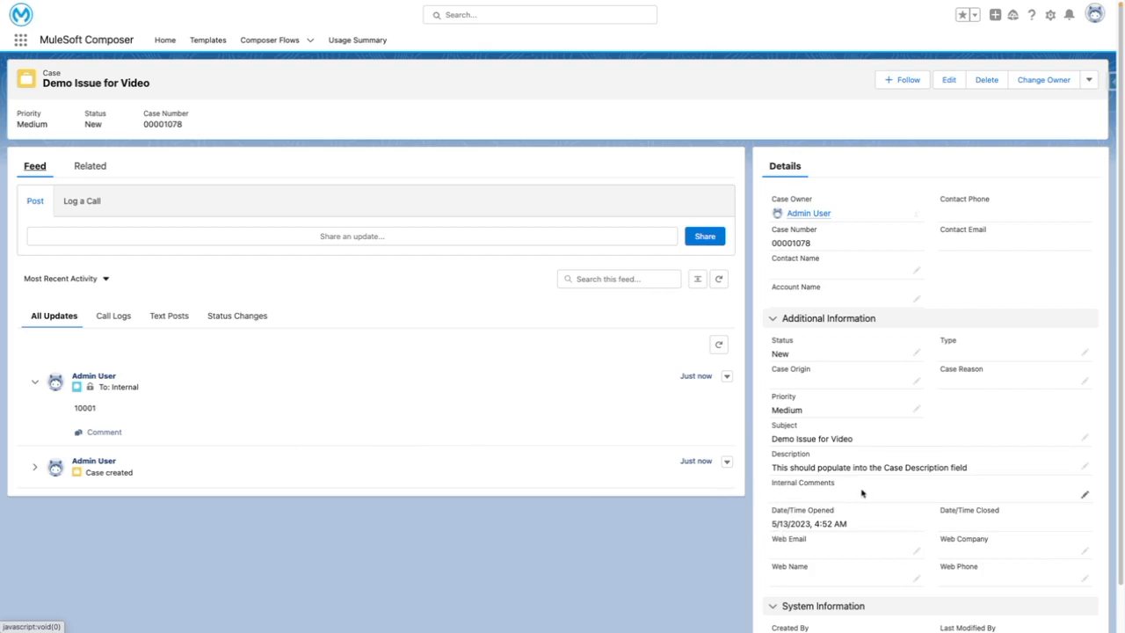